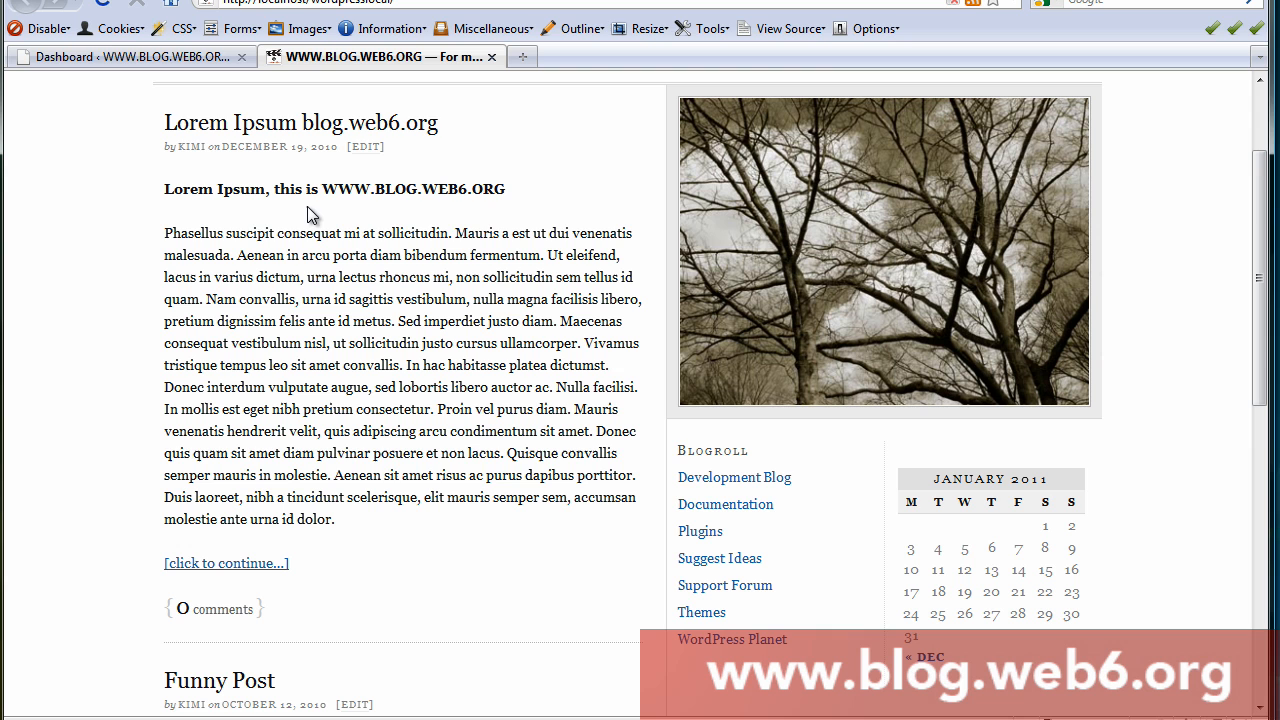
mouse_move(780, 454)
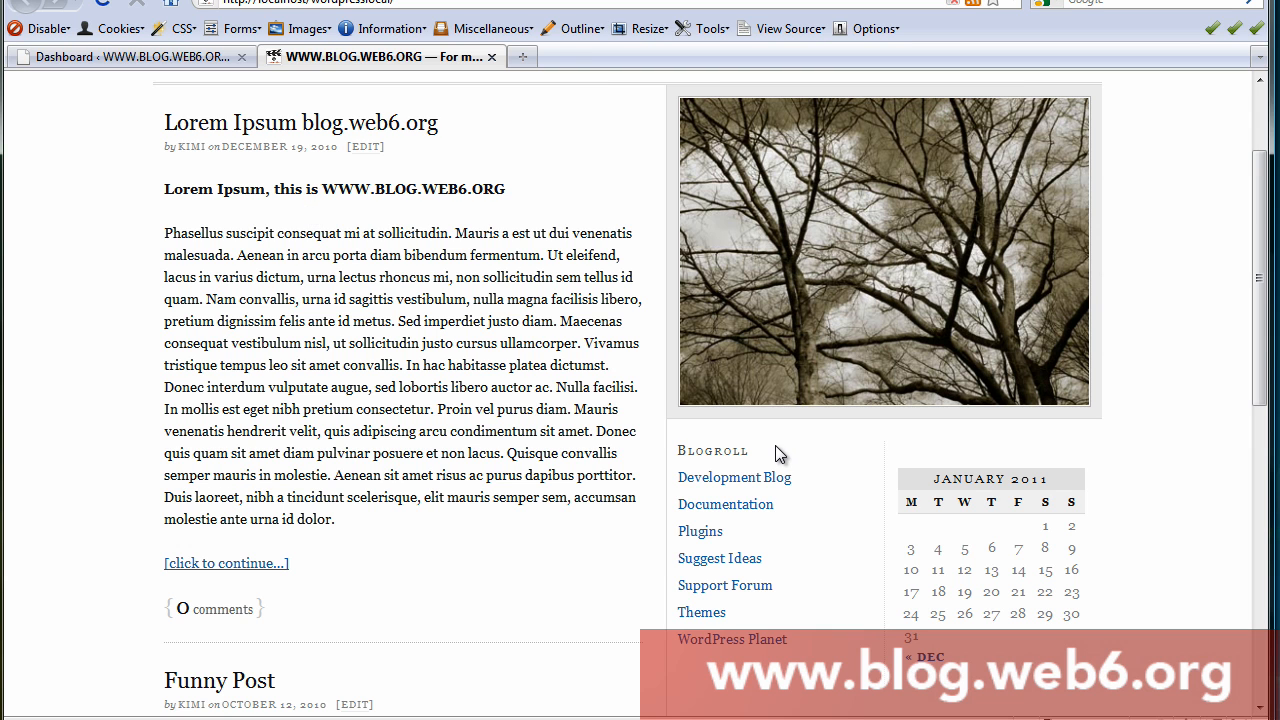
- Go from the blog's Blogroll sidebar to the admin dashboard's Links > Link Categories page
double_click(712, 450)
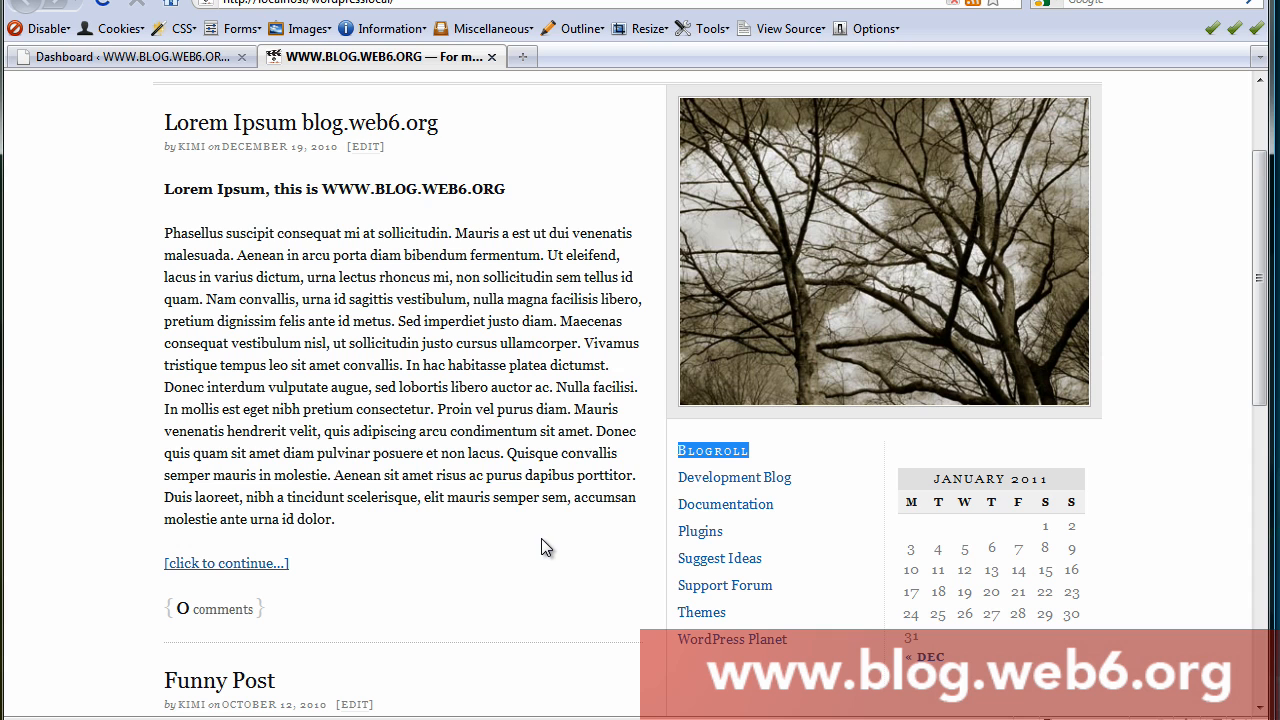
mouse_move(820, 486)
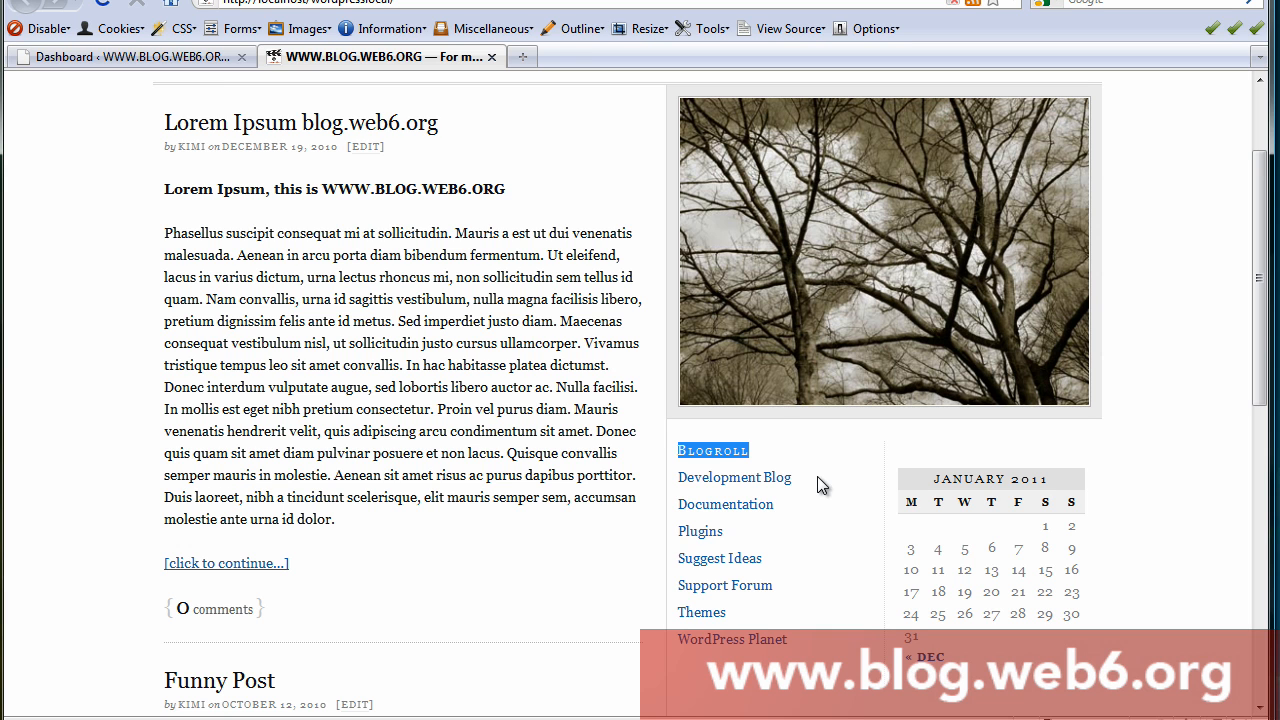
mouse_move(792, 458)
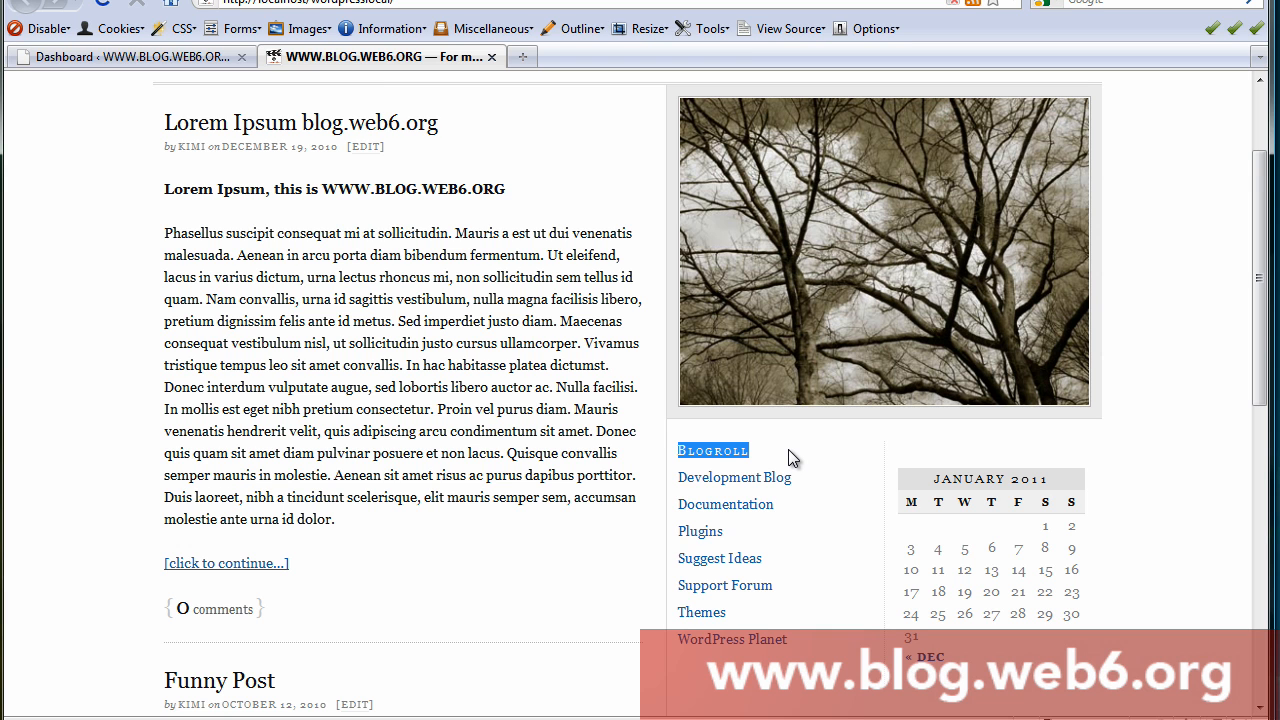
mouse_move(808, 466)
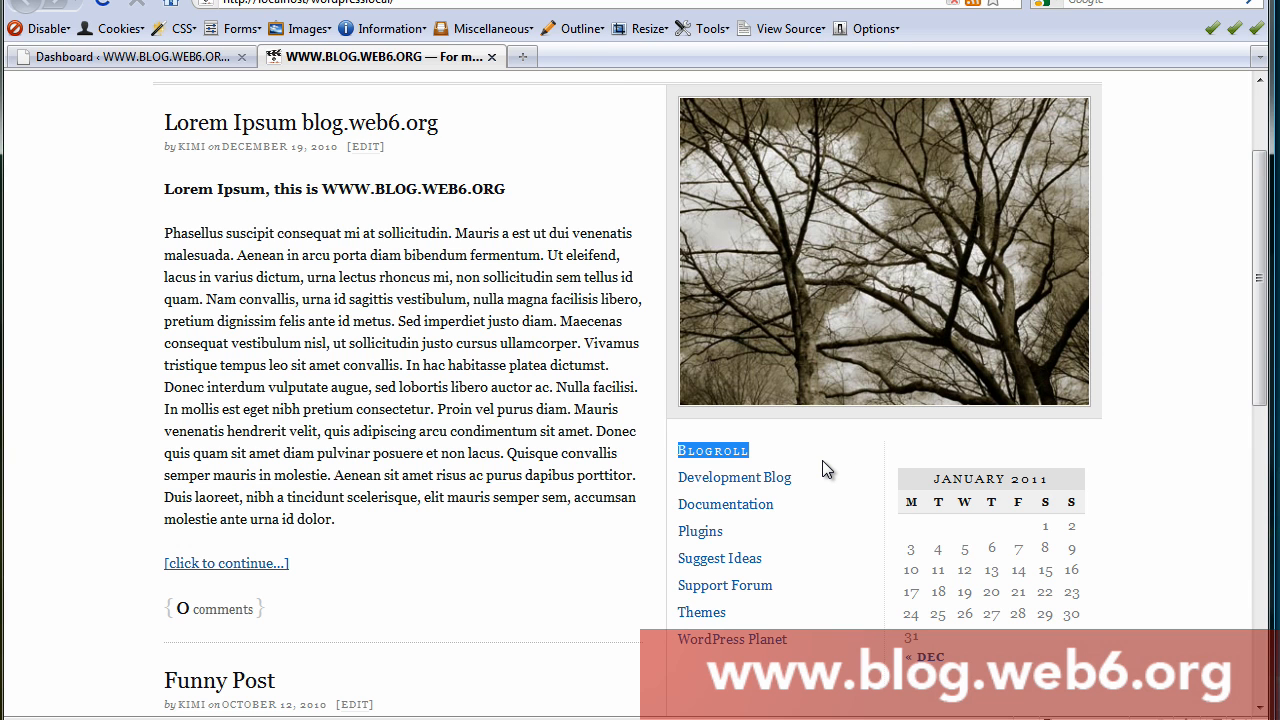
mouse_move(792, 468)
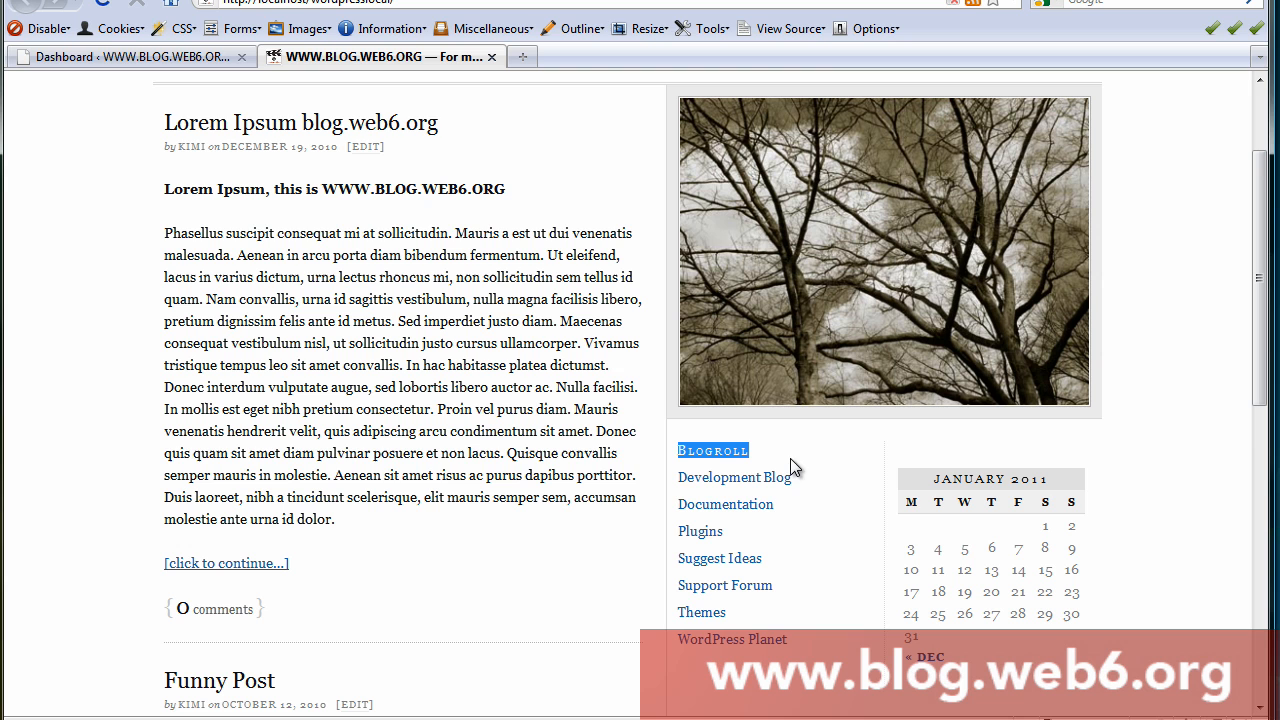
mouse_move(812, 470)
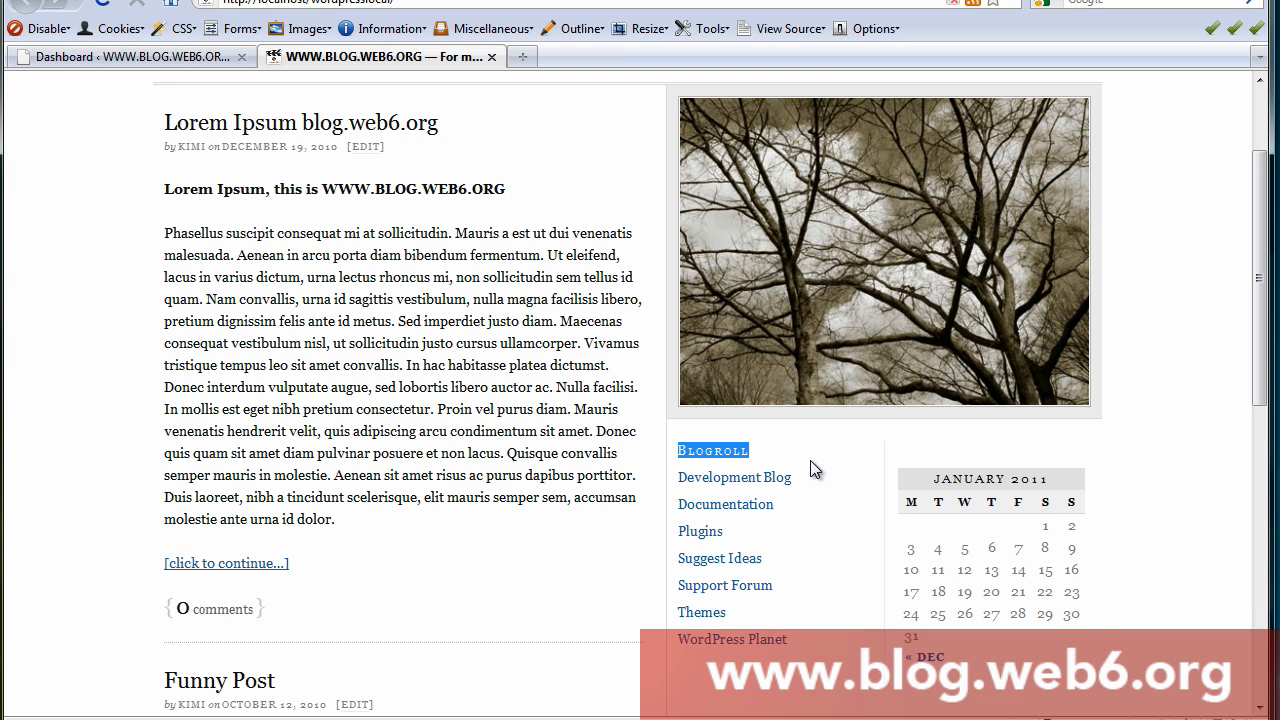
click(130, 56)
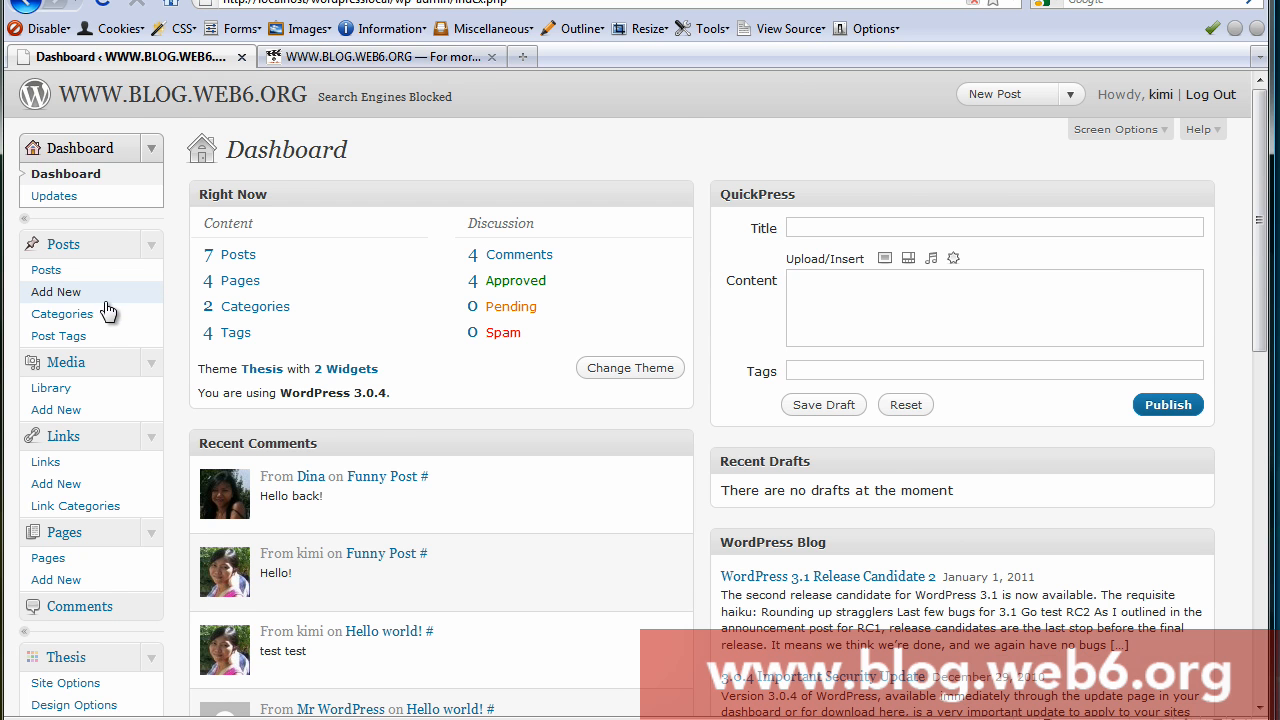
scroll(down, 3)
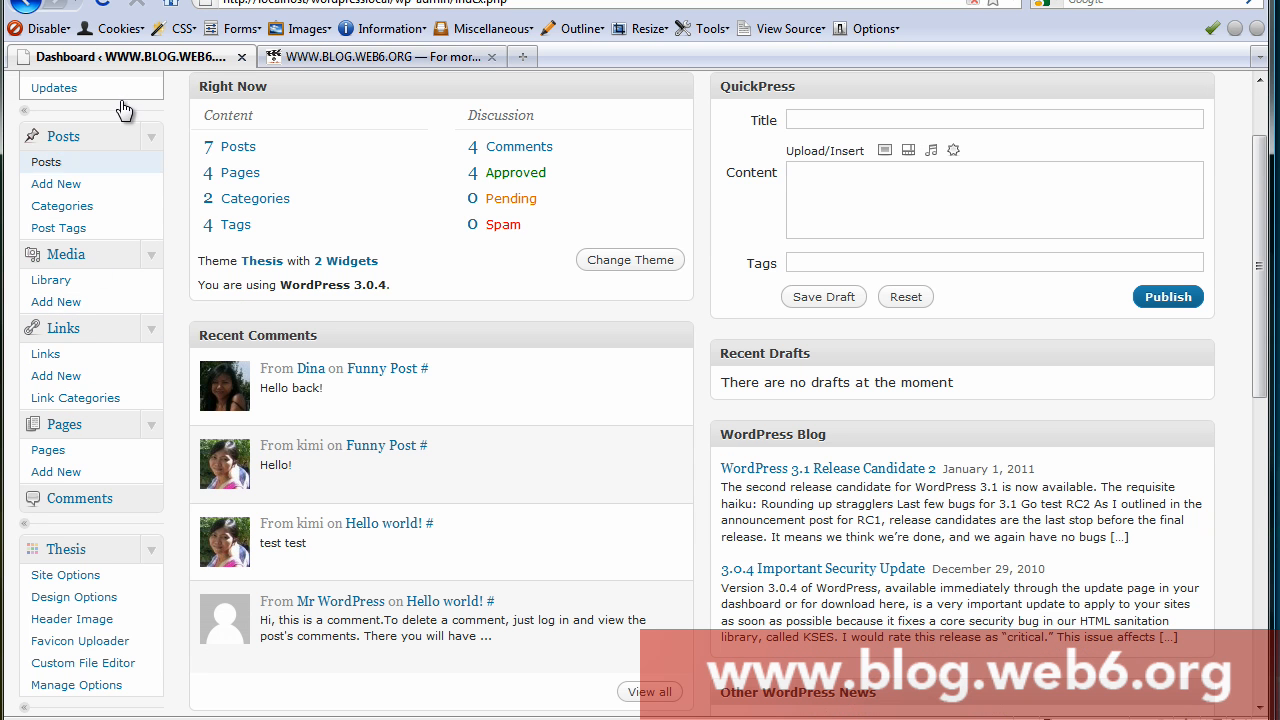
click(76, 396)
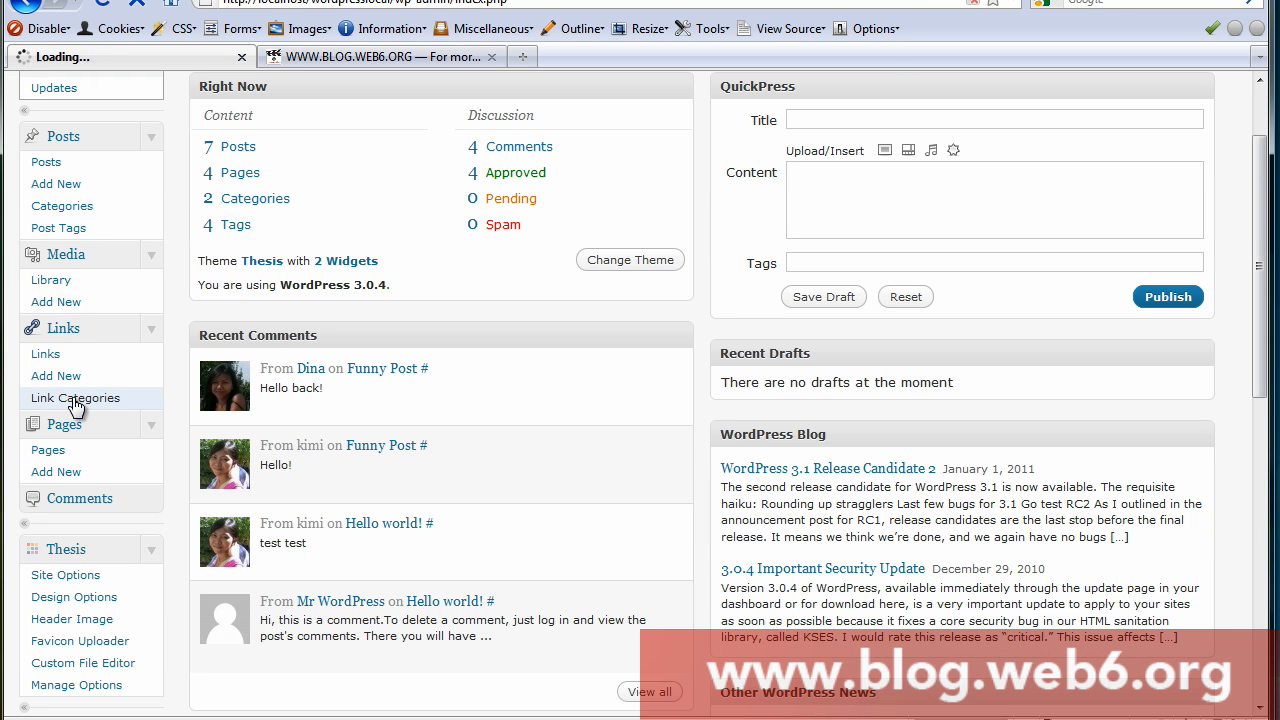
- Add a new link category named 'Resources' alongside Blogroll
click(76, 398)
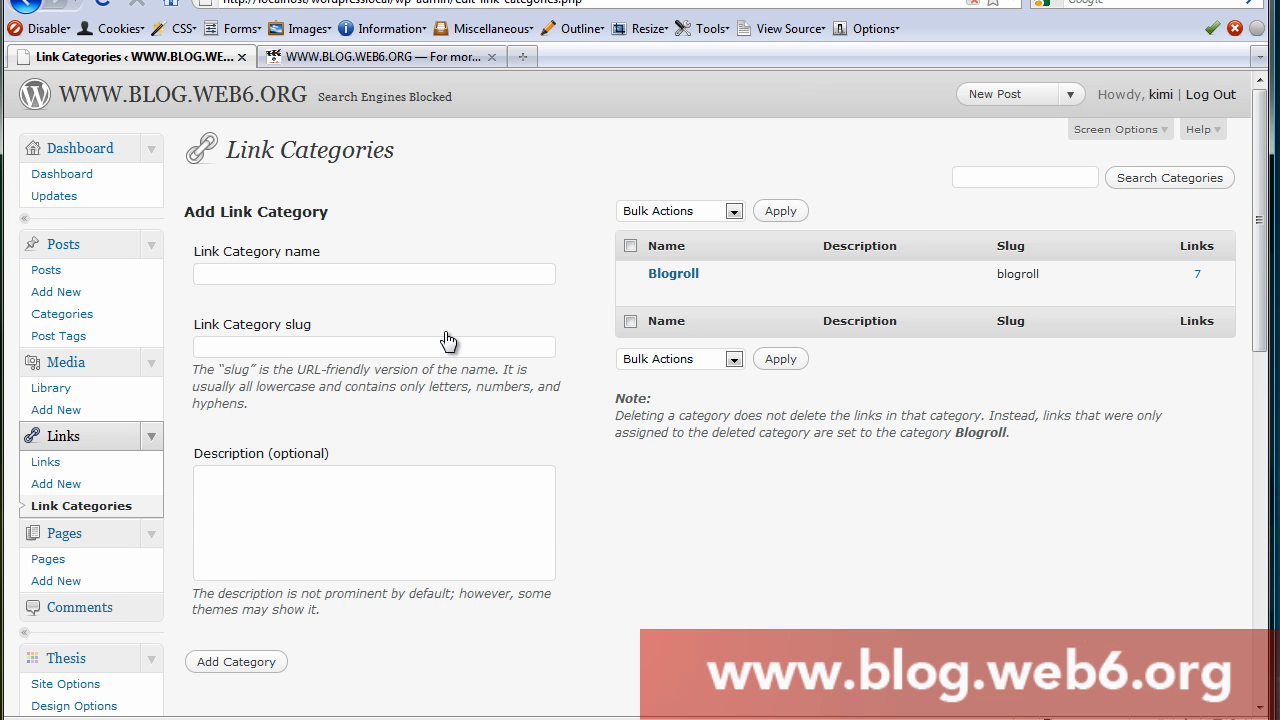
mouse_move(700, 278)
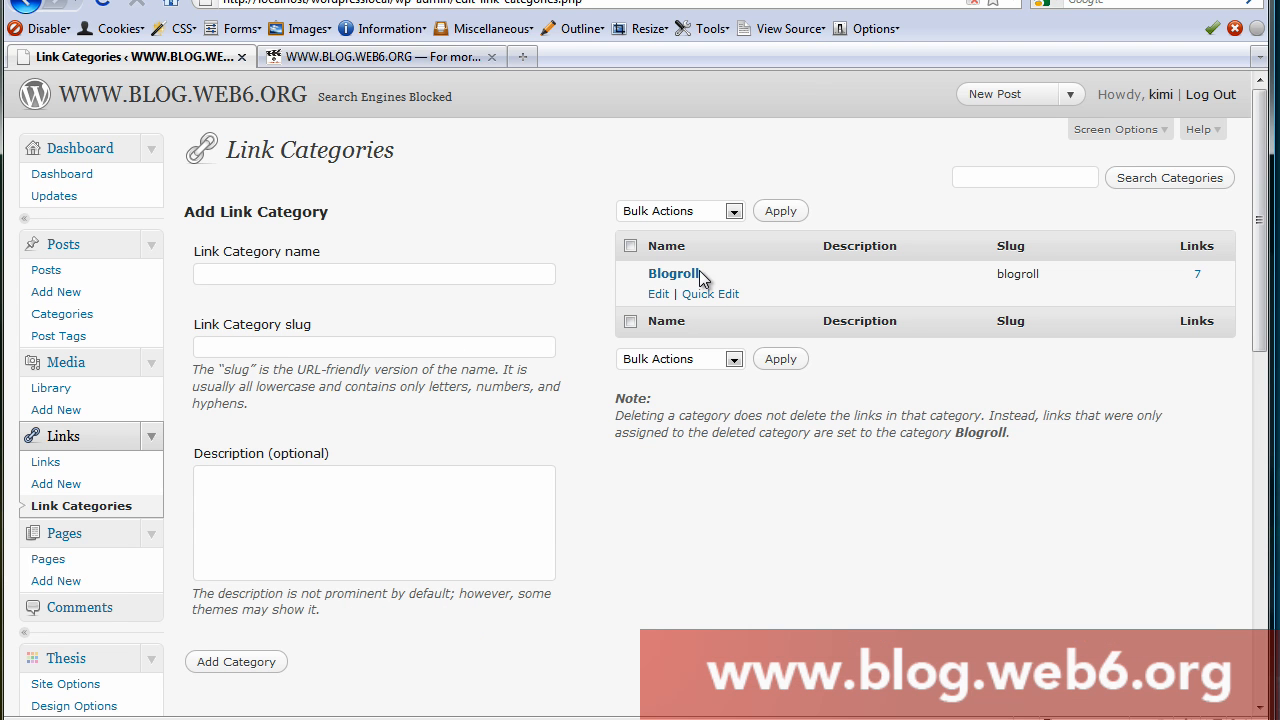
mouse_move(480, 272)
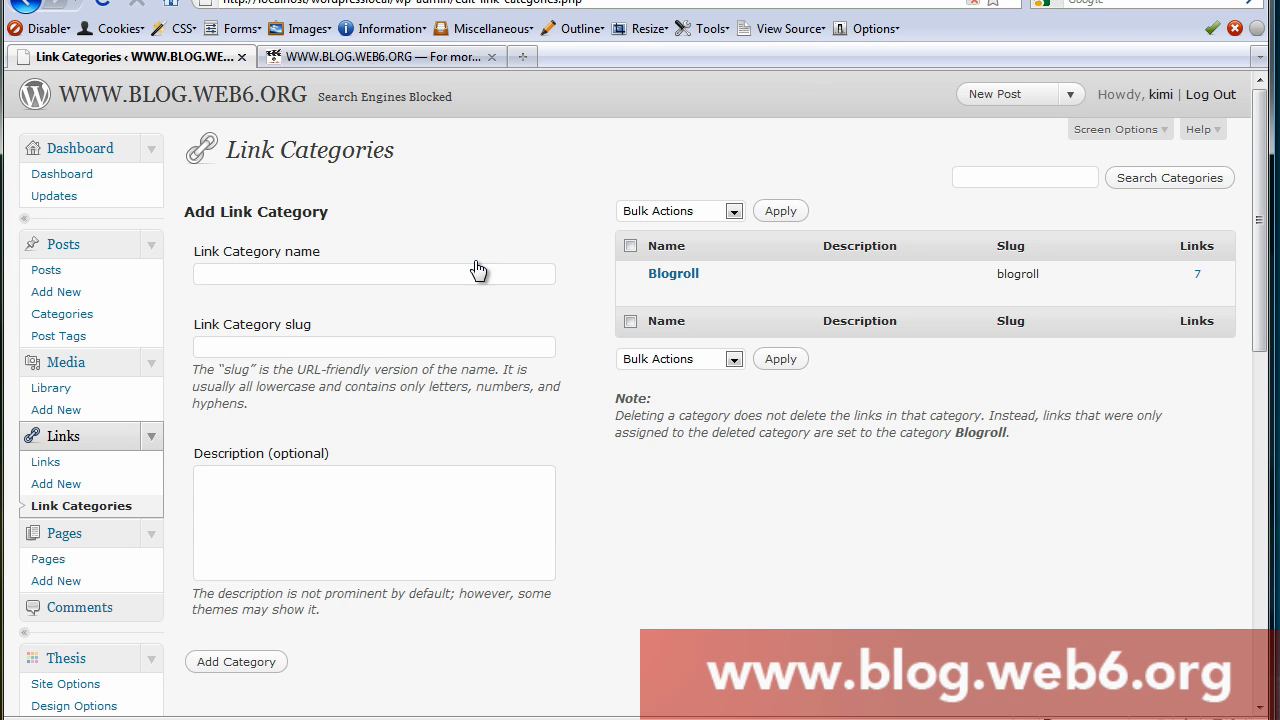
mouse_move(452, 164)
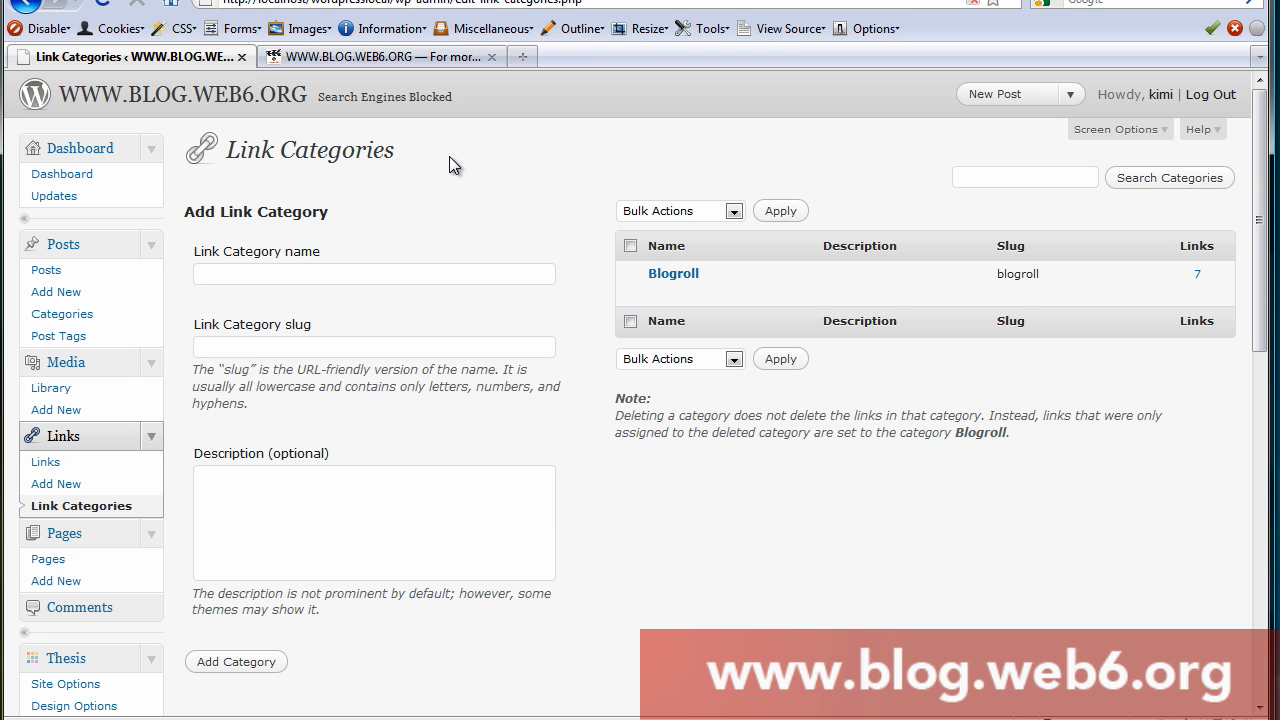
text(Reso)
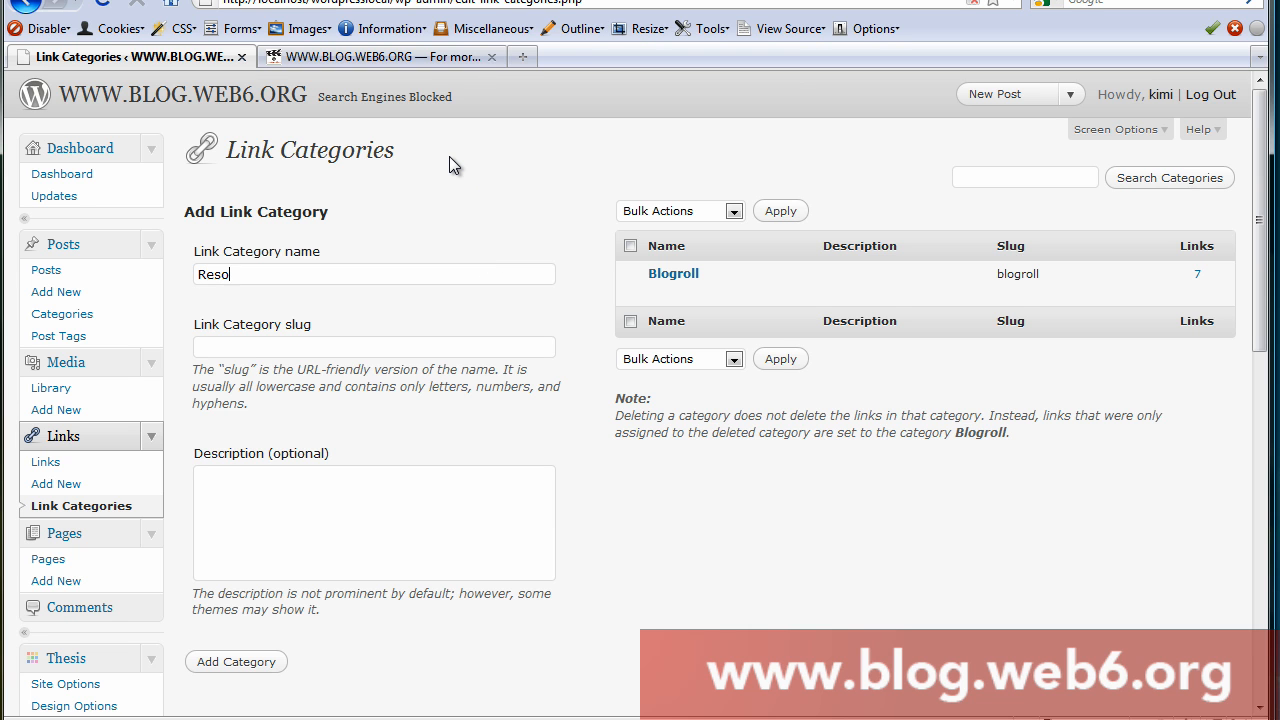
text(urces)
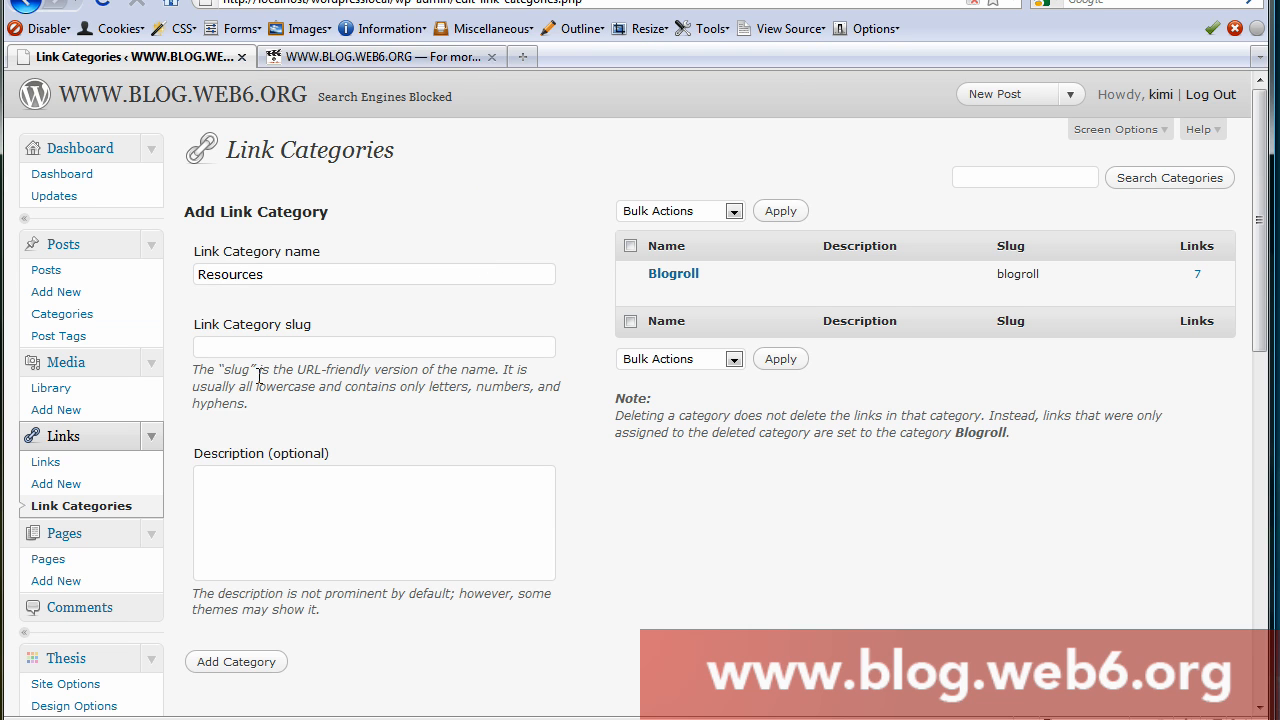
click(372, 346)
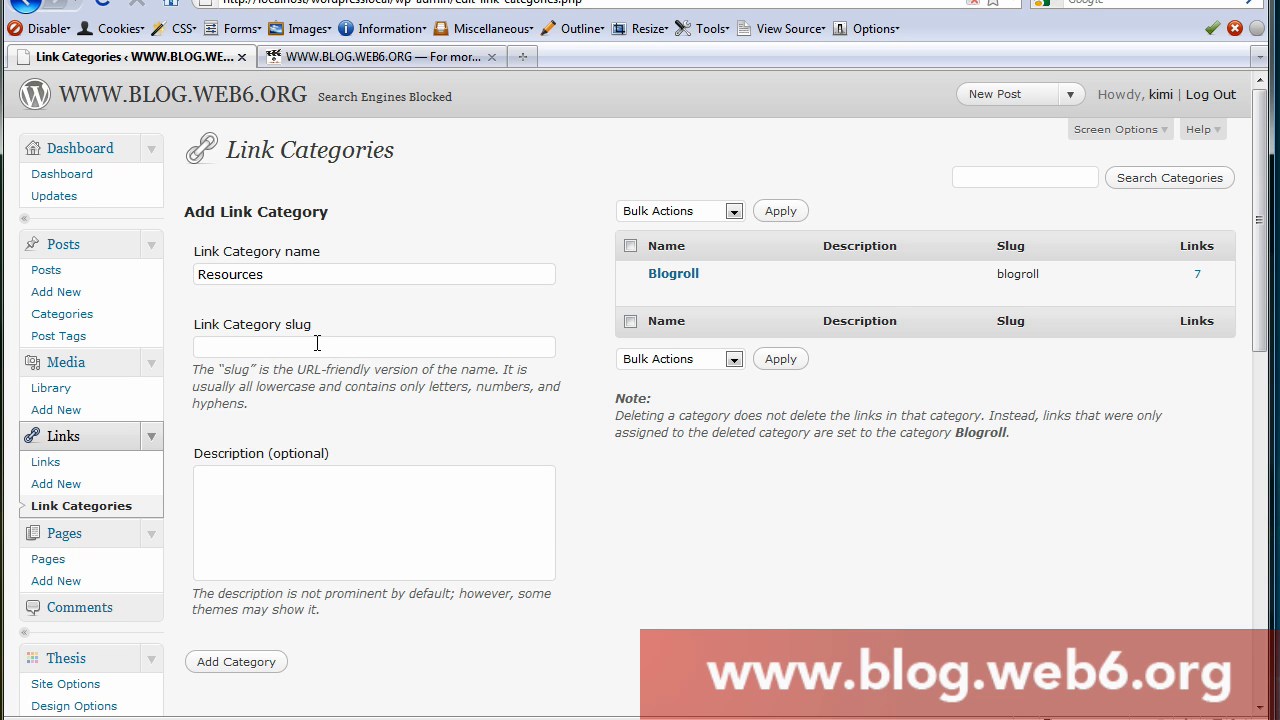
mouse_move(330, 356)
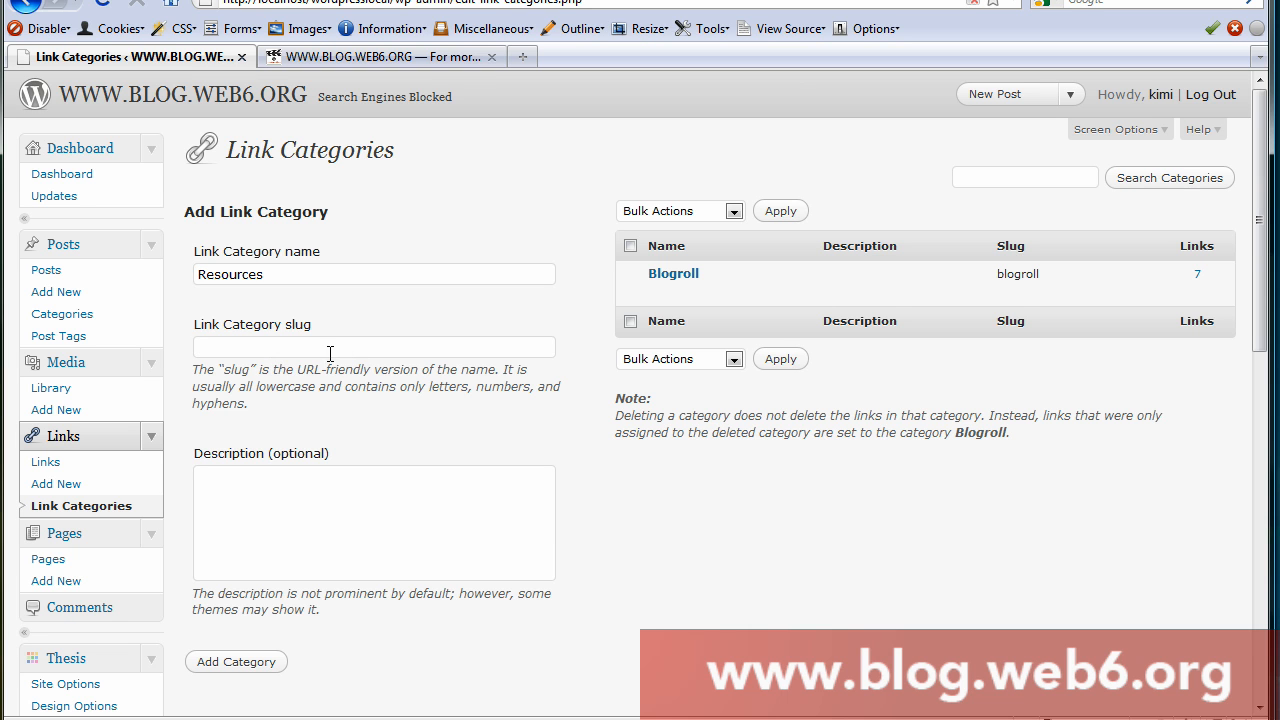
mouse_move(220, 300)
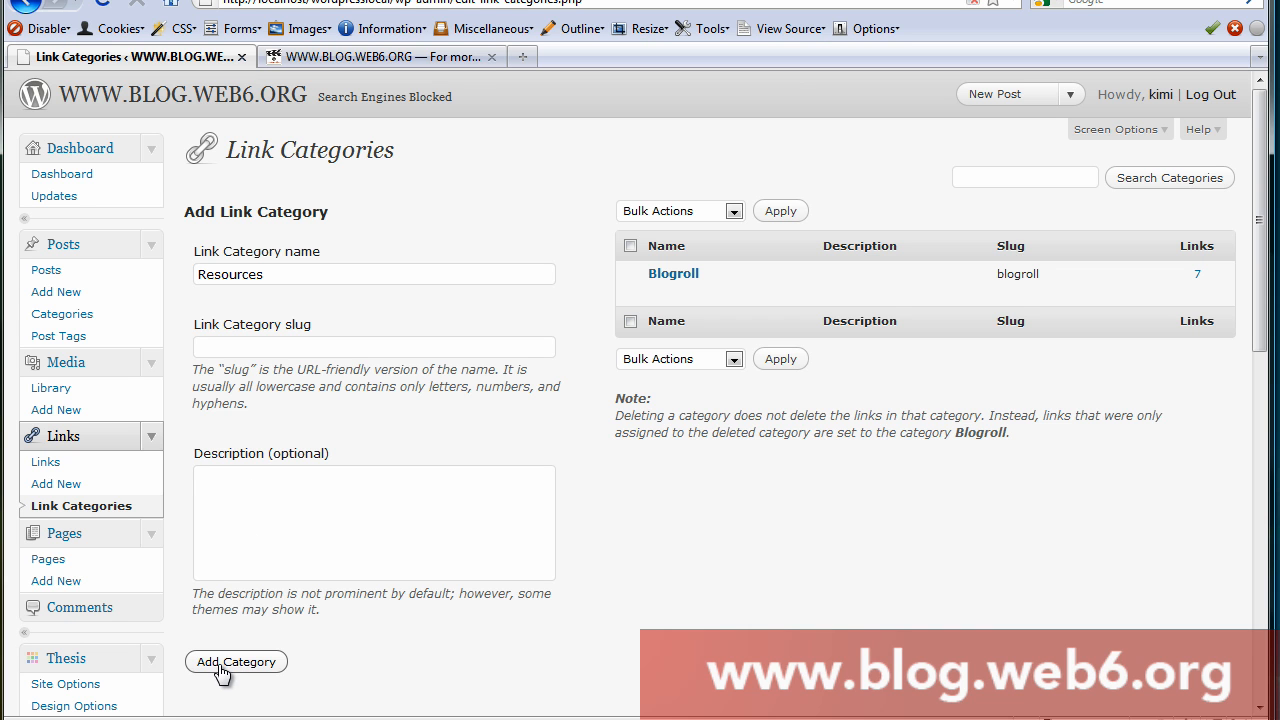
click(236, 660)
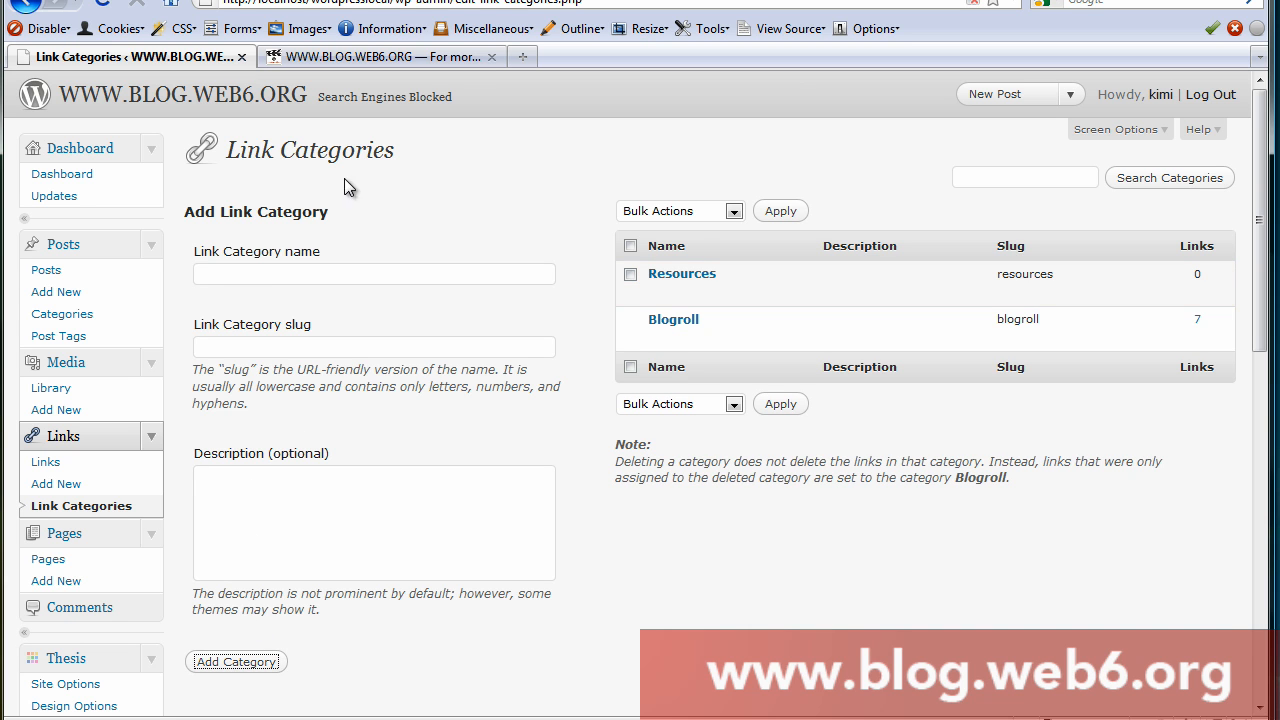
mouse_move(682, 272)
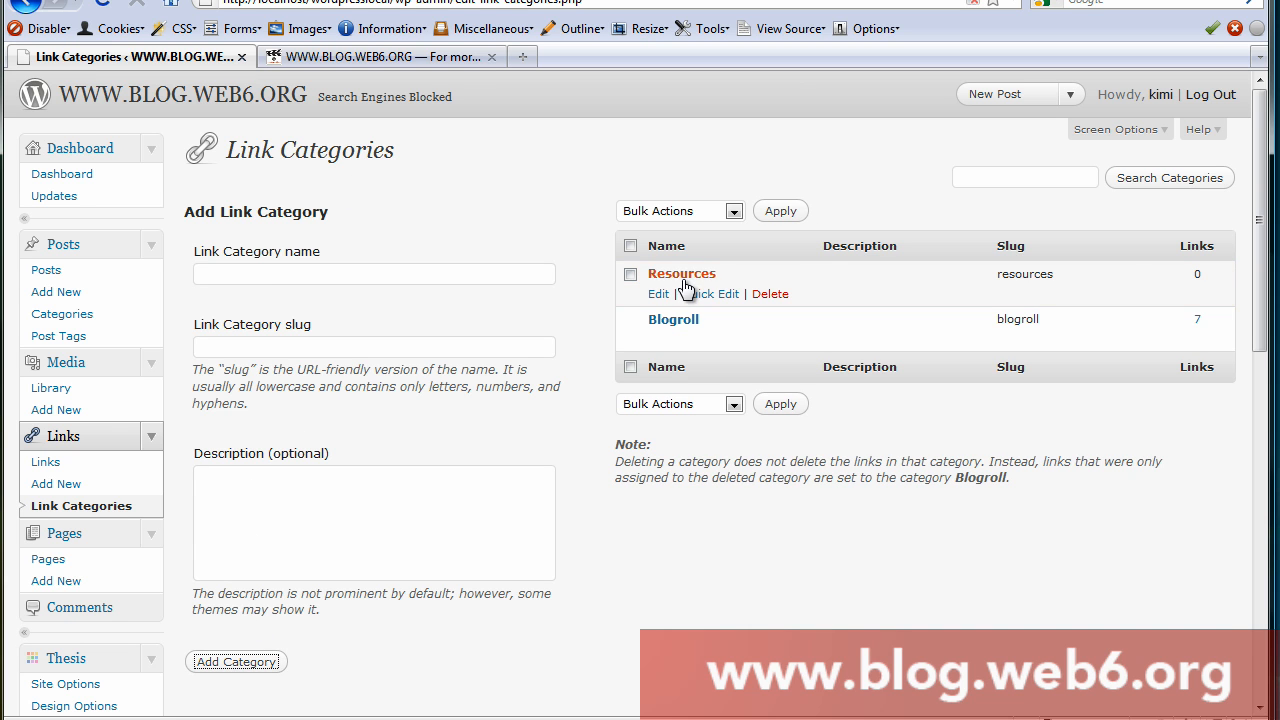
click(712, 292)
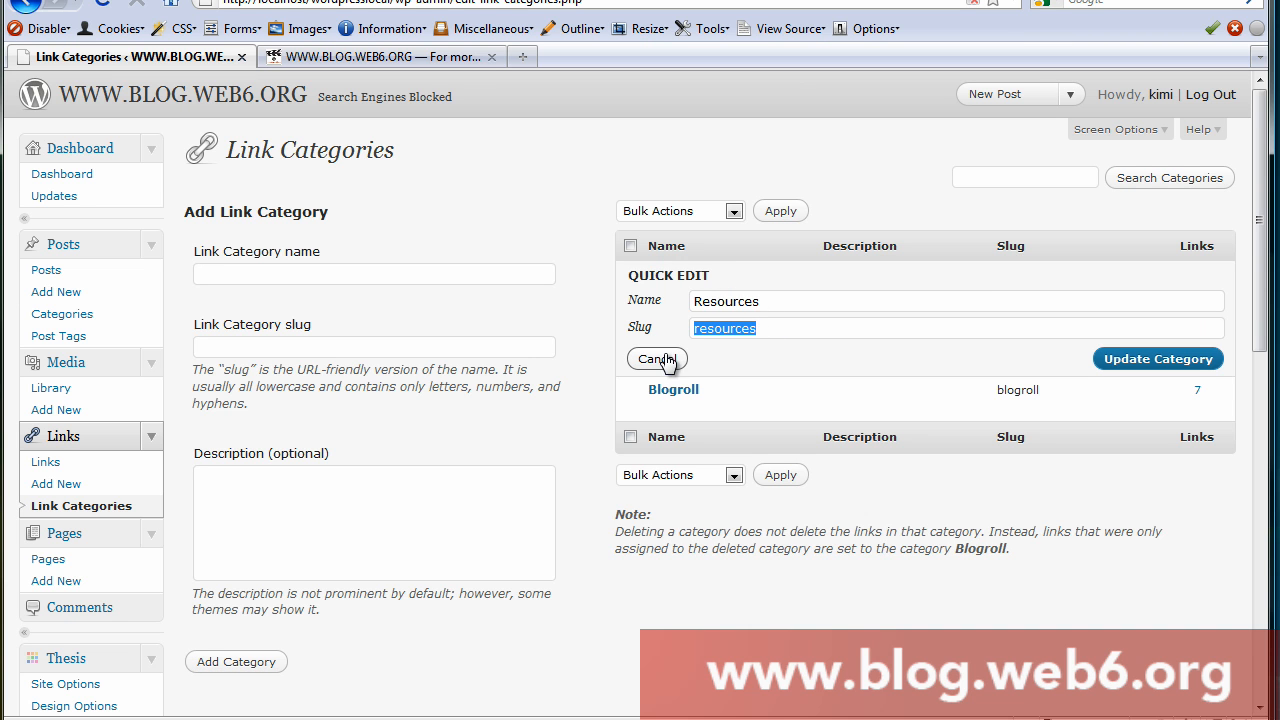
click(656, 360)
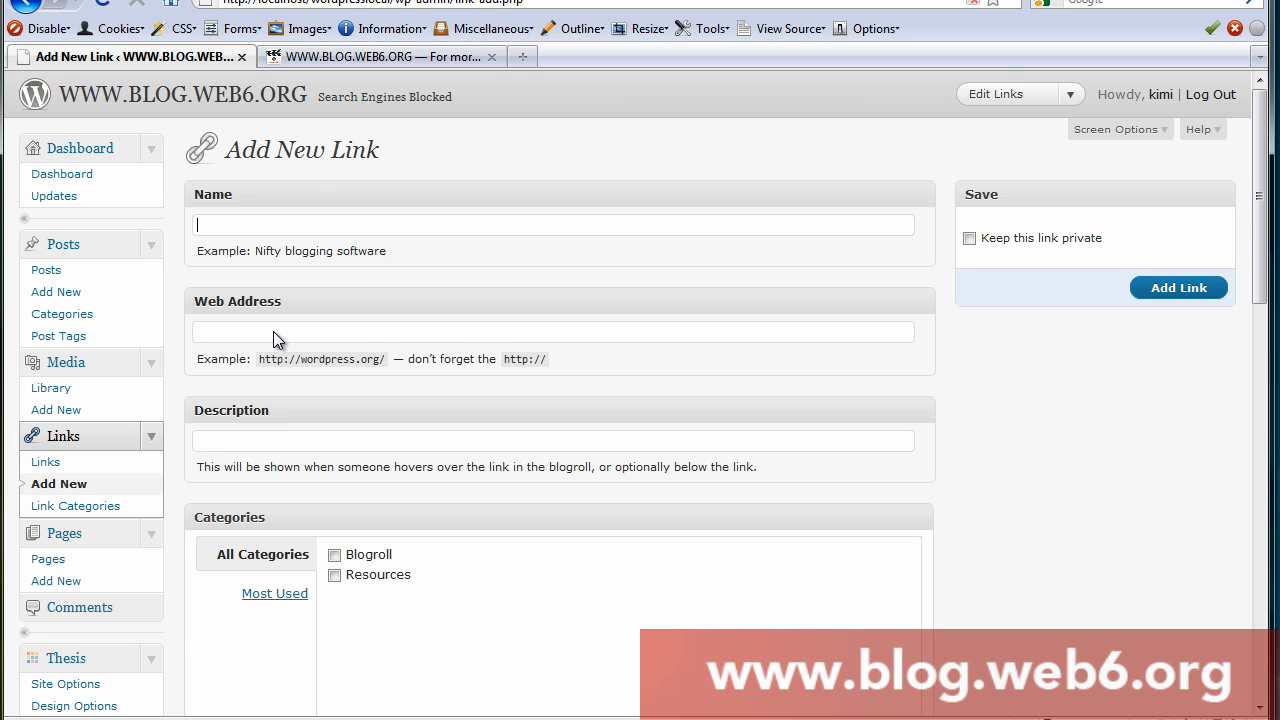
mouse_move(404, 216)
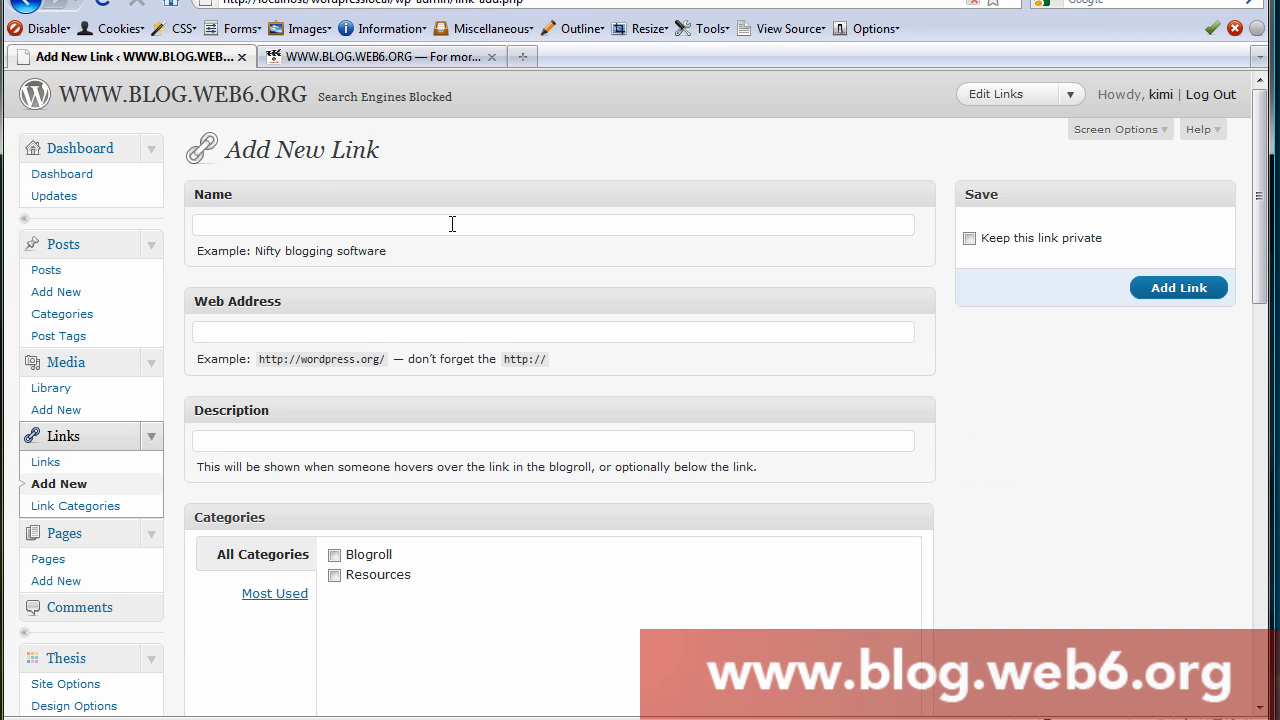
text(Fre)
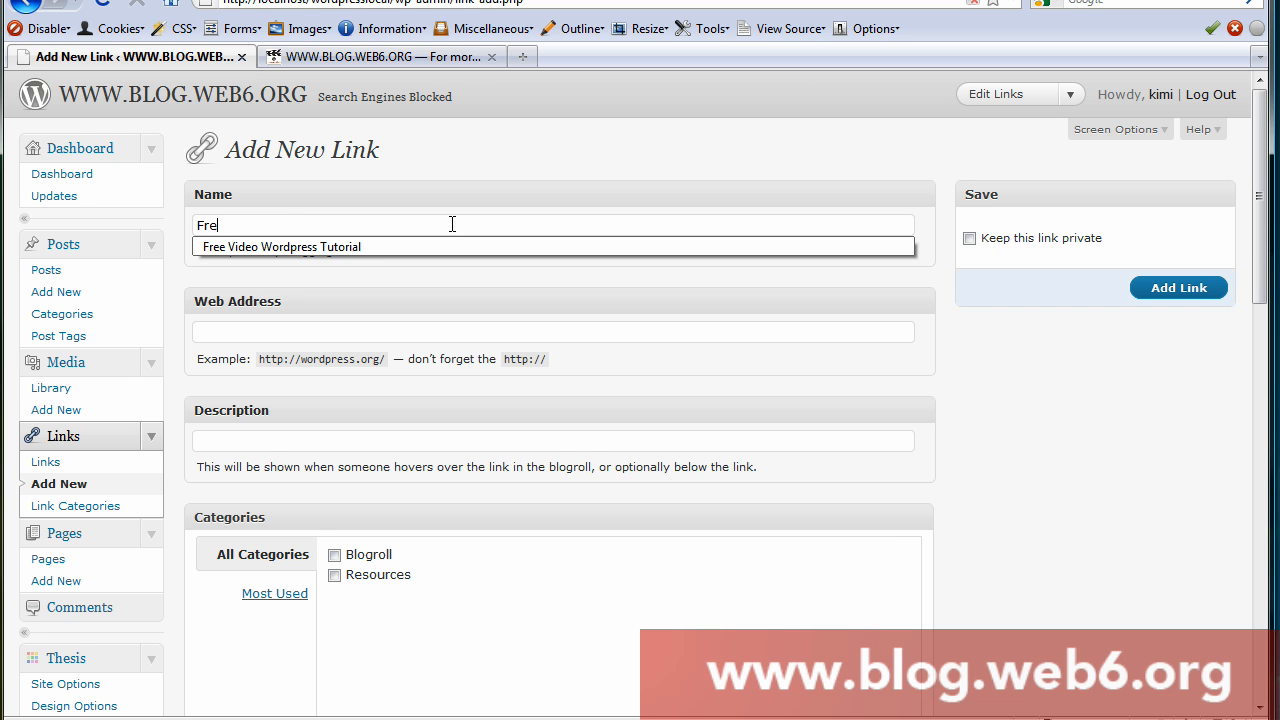
click(280, 246)
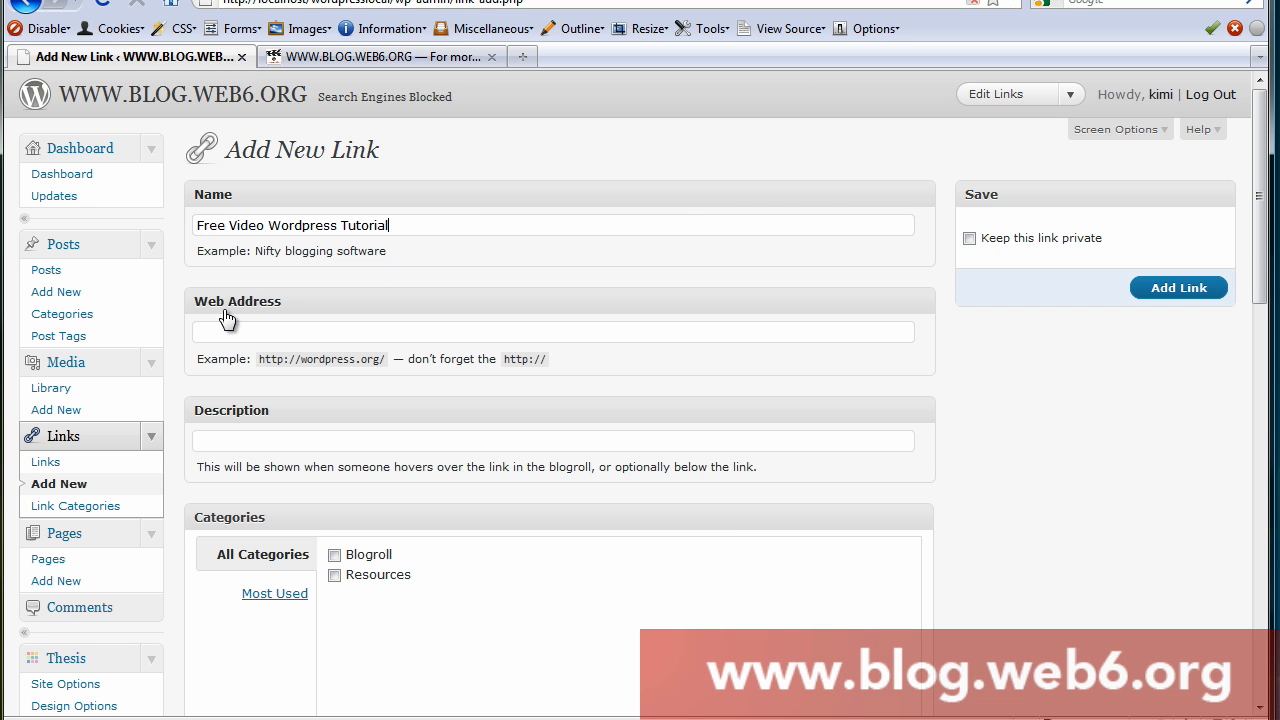
text(Ht)
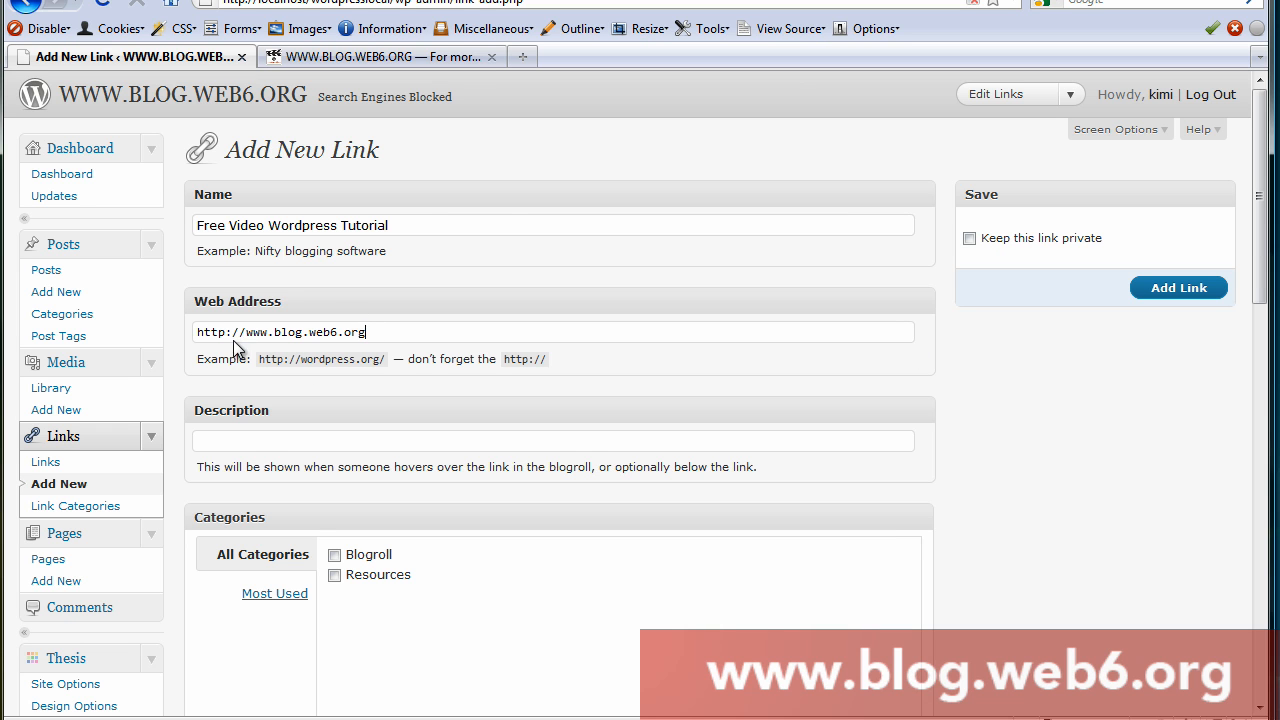
click(552, 440)
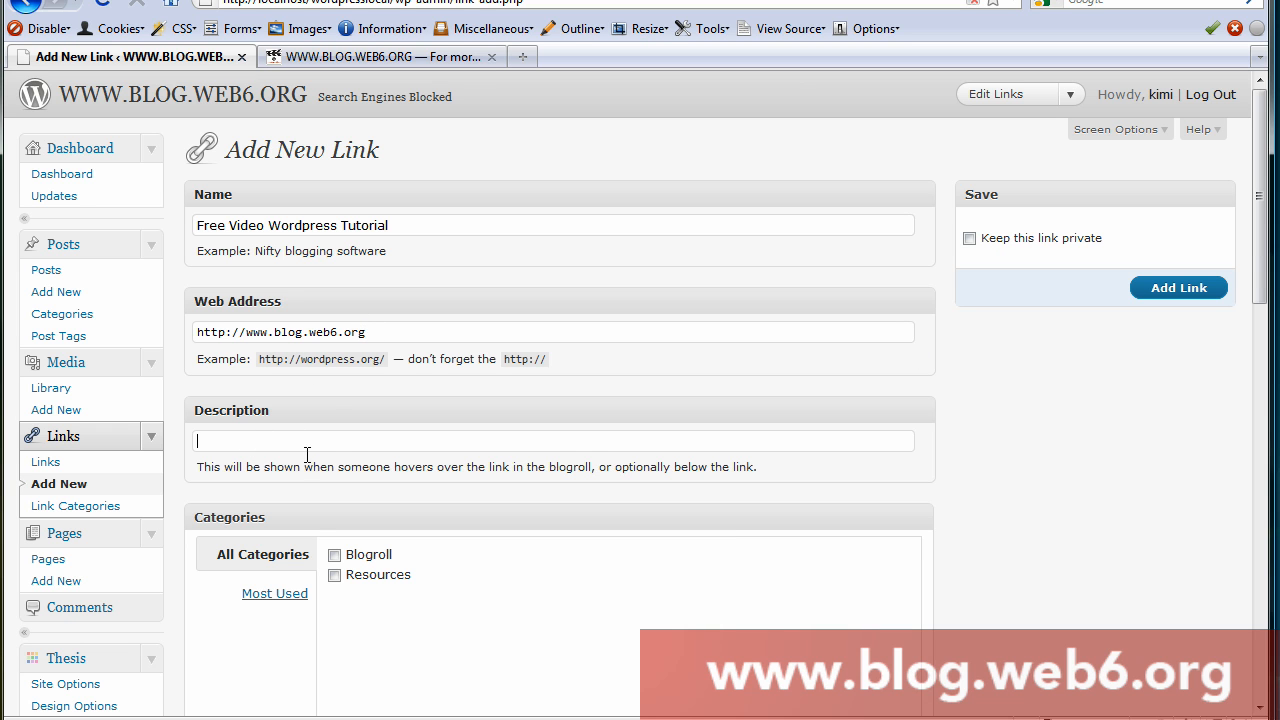
text(Fr)
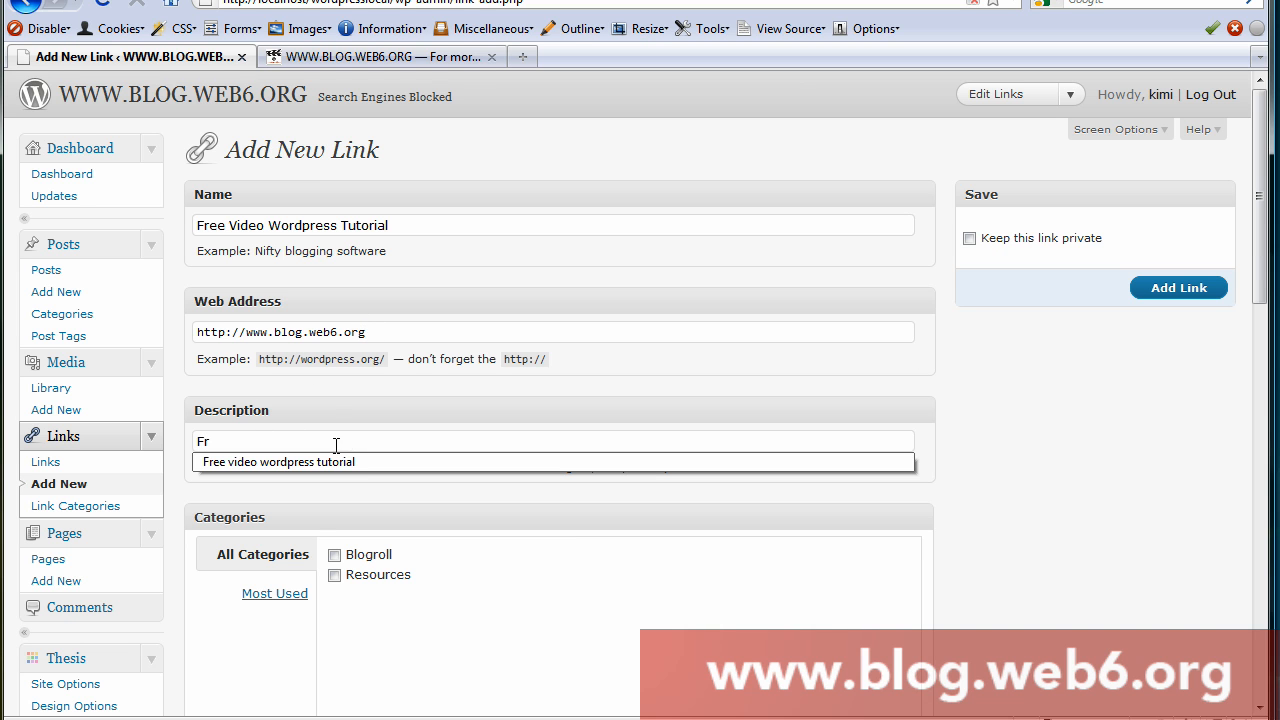
scroll(down, 3)
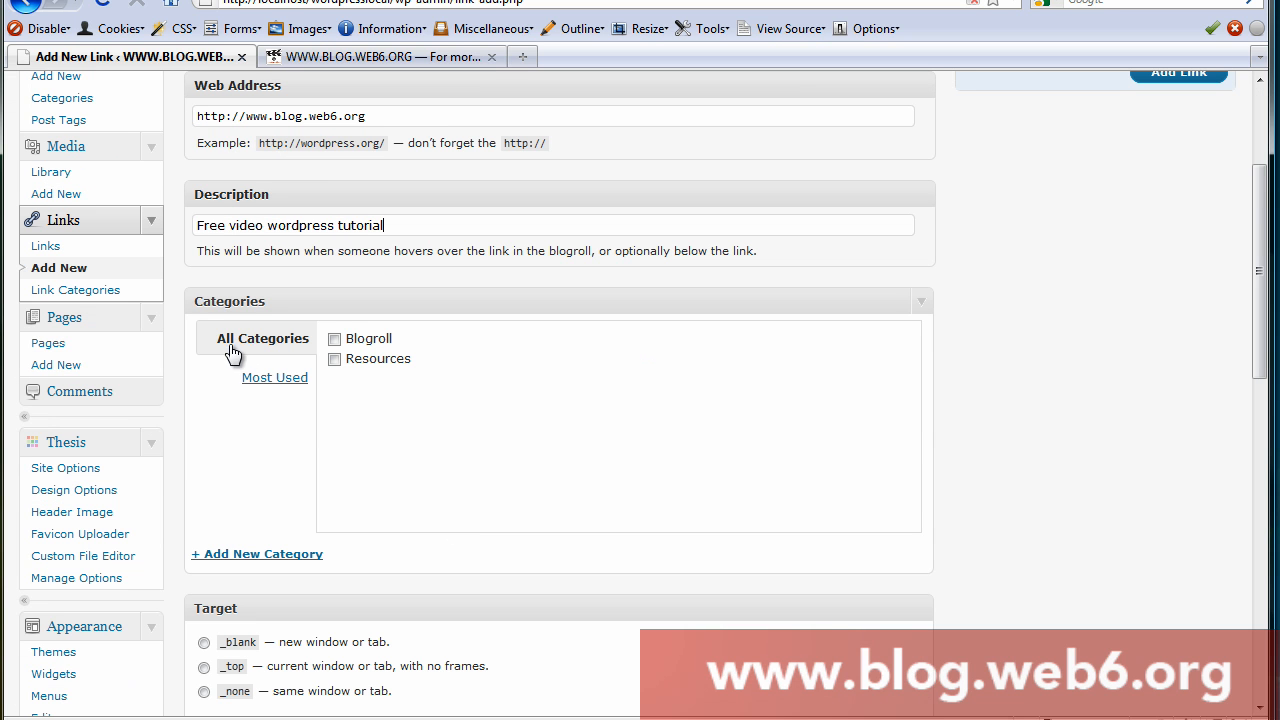
mouse_move(378, 356)
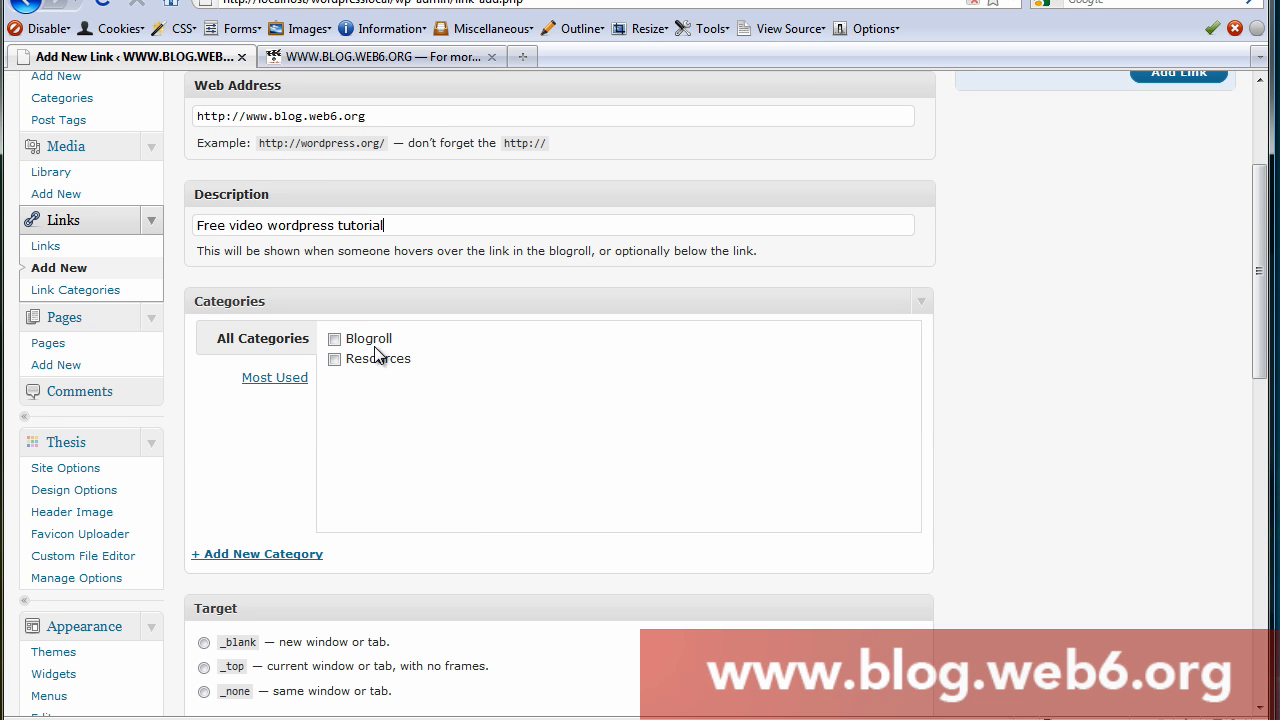
mouse_move(372, 368)
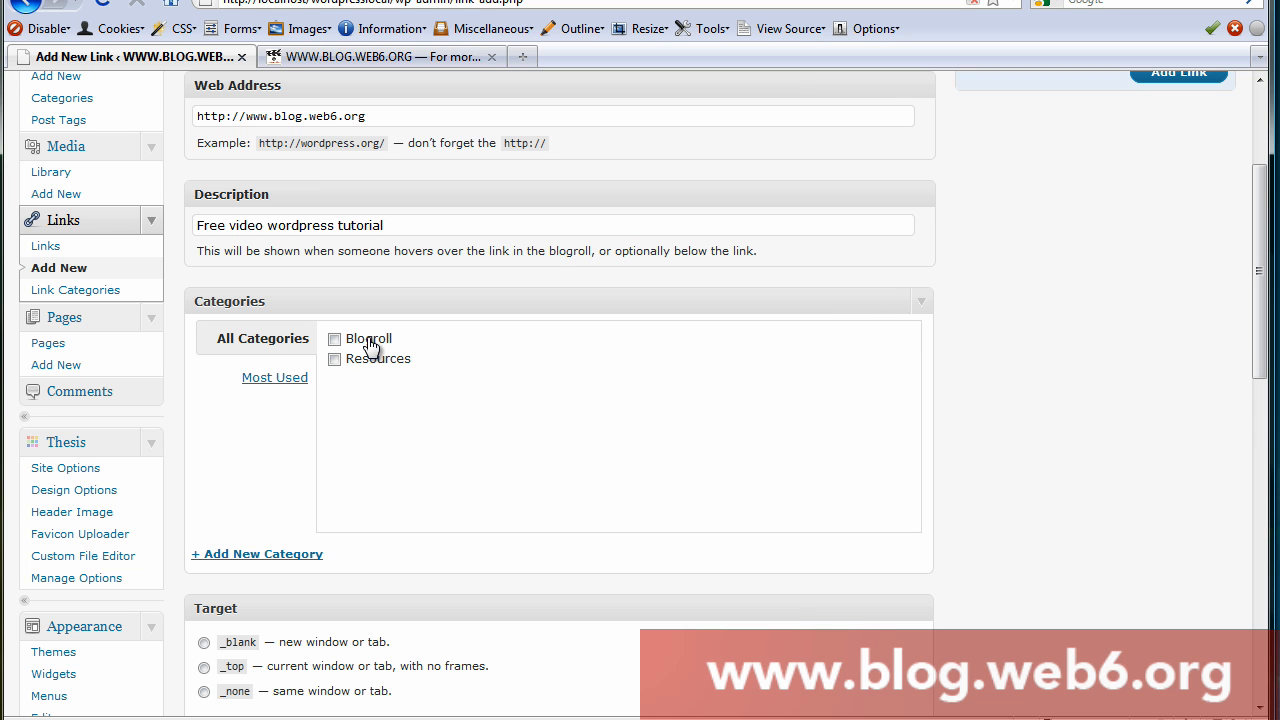
mouse_move(332, 372)
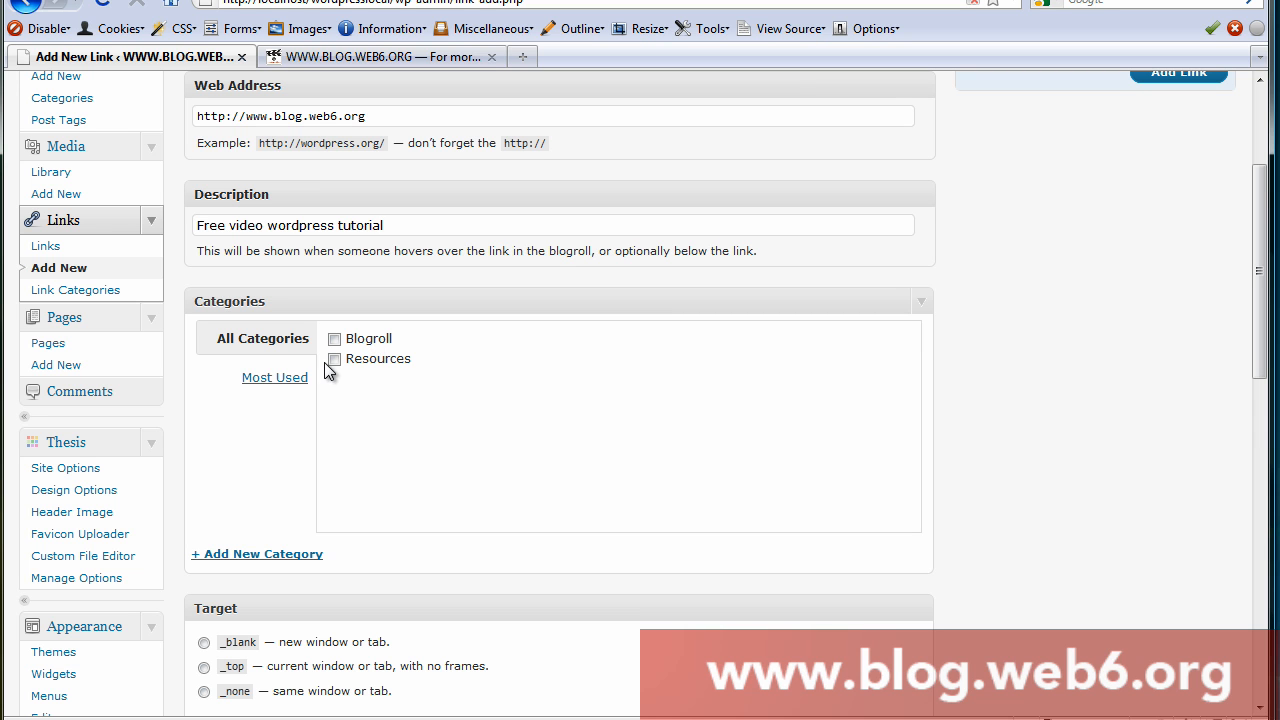
- File the link under Resources with target _blank so it opens in a new window
click(334, 358)
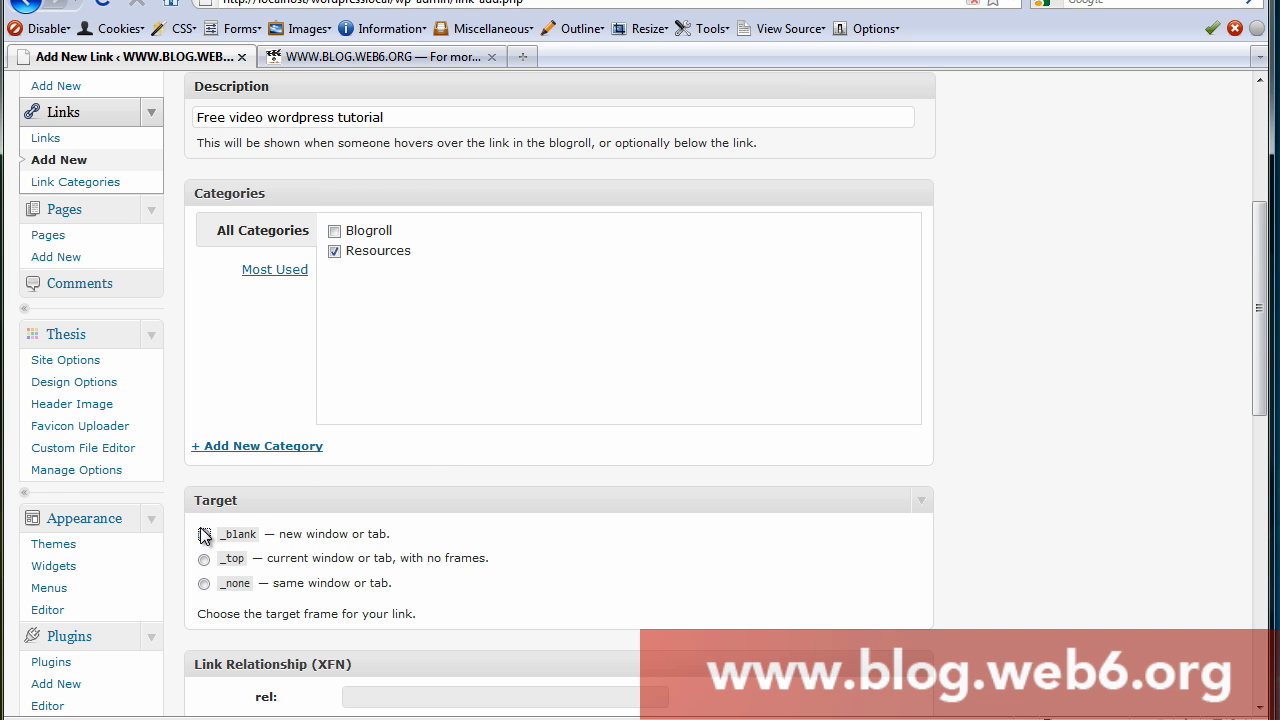
click(204, 532)
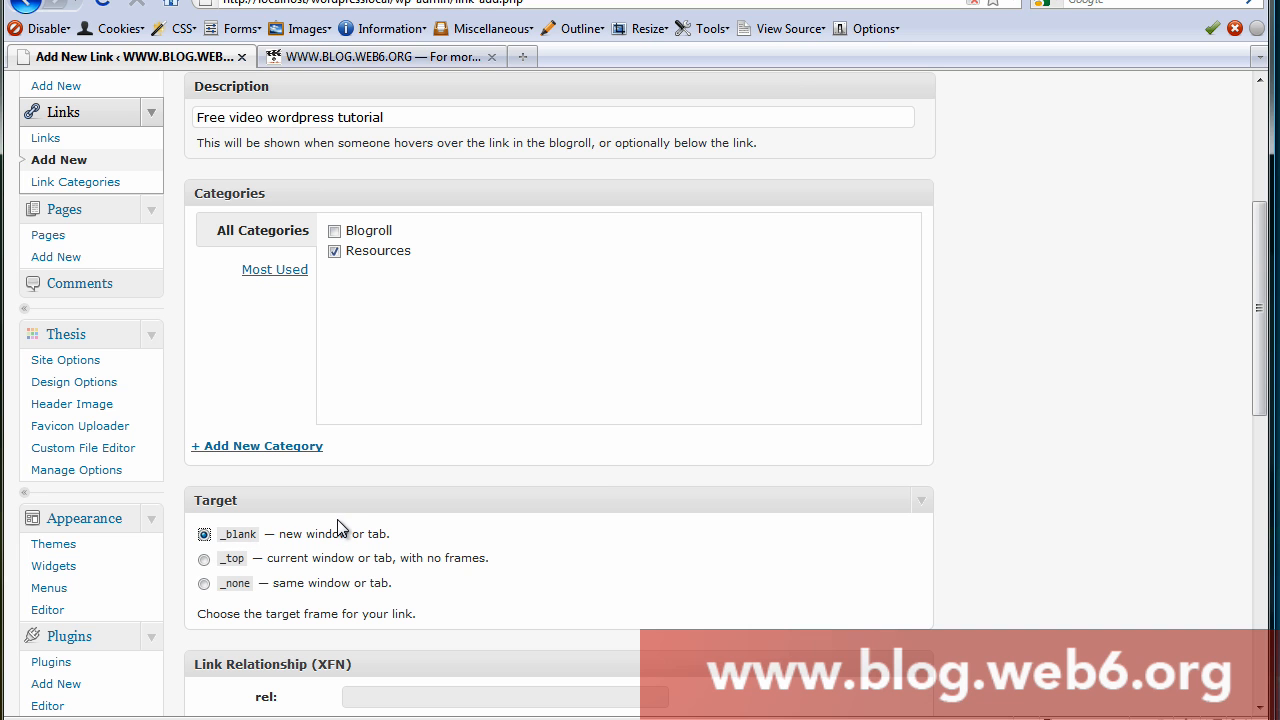
mouse_move(408, 548)
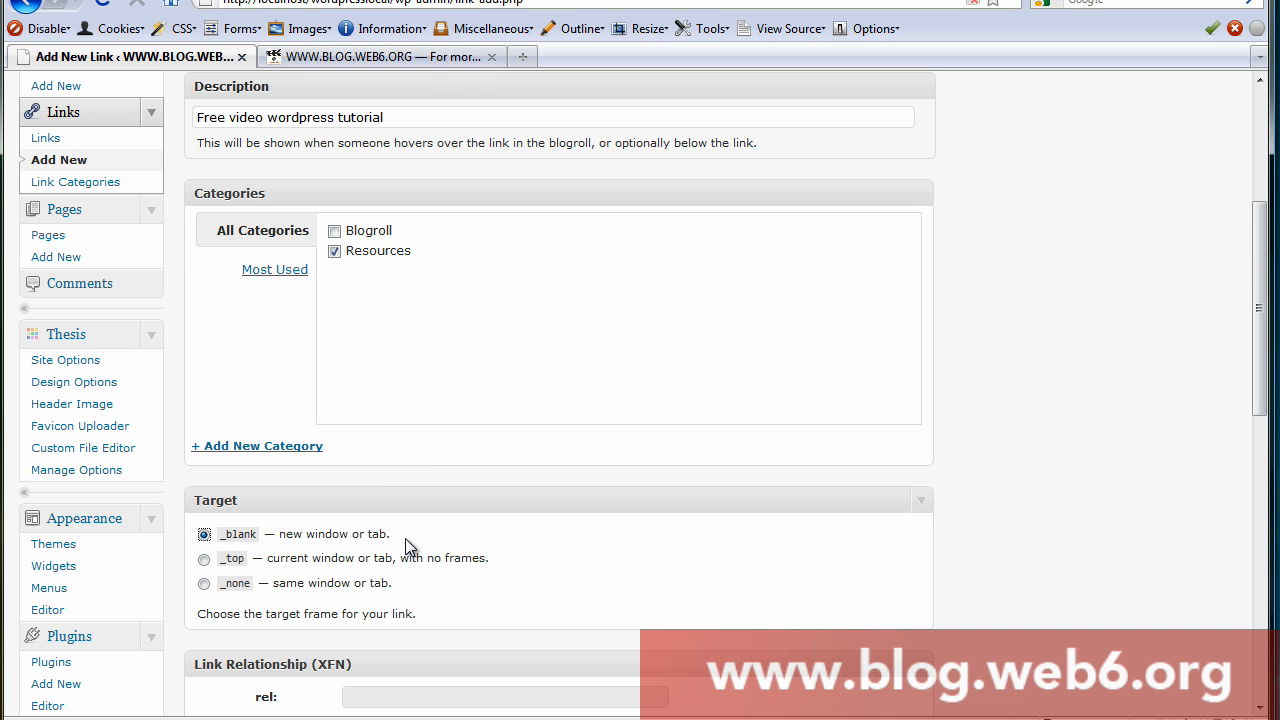
mouse_move(444, 94)
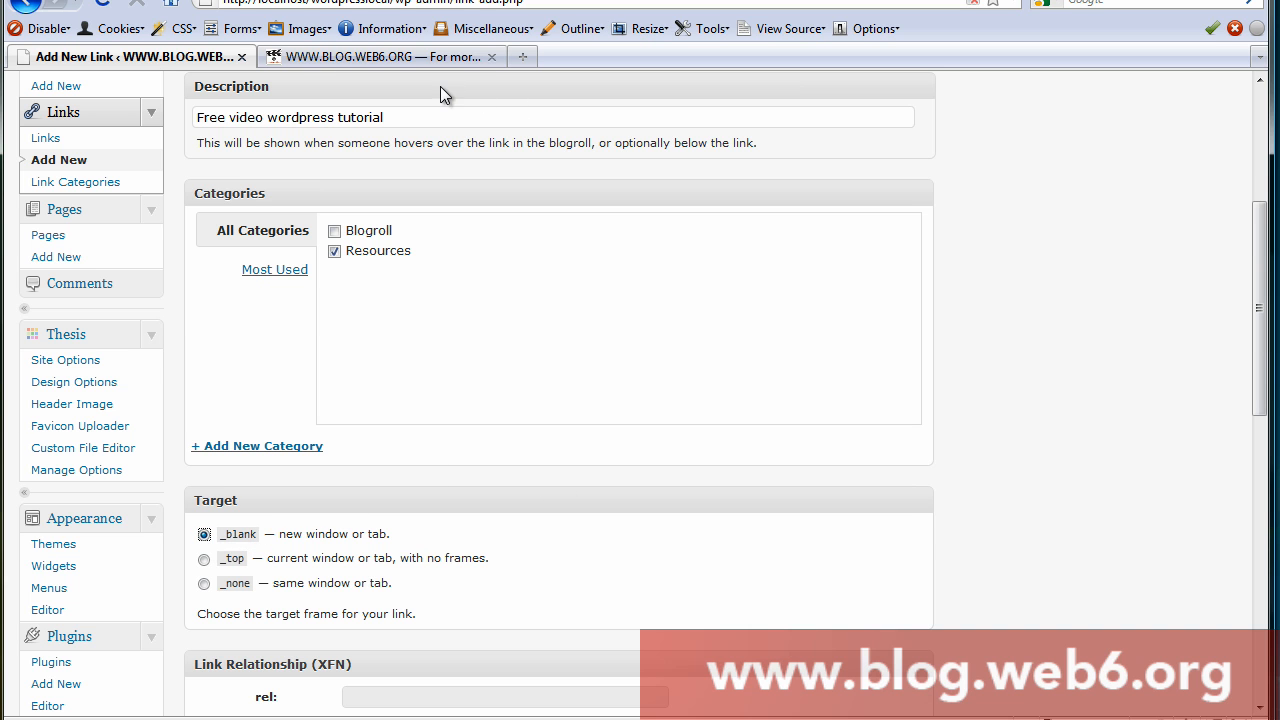
mouse_move(368, 544)
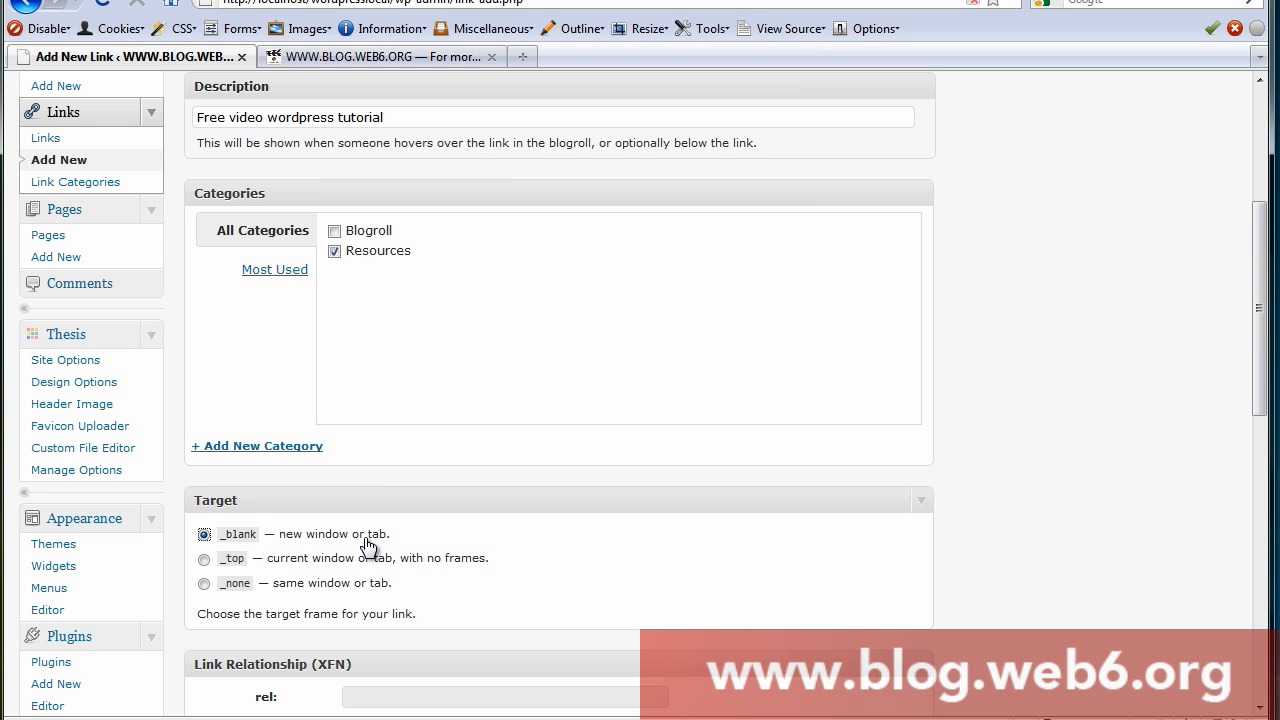
mouse_move(498, 548)
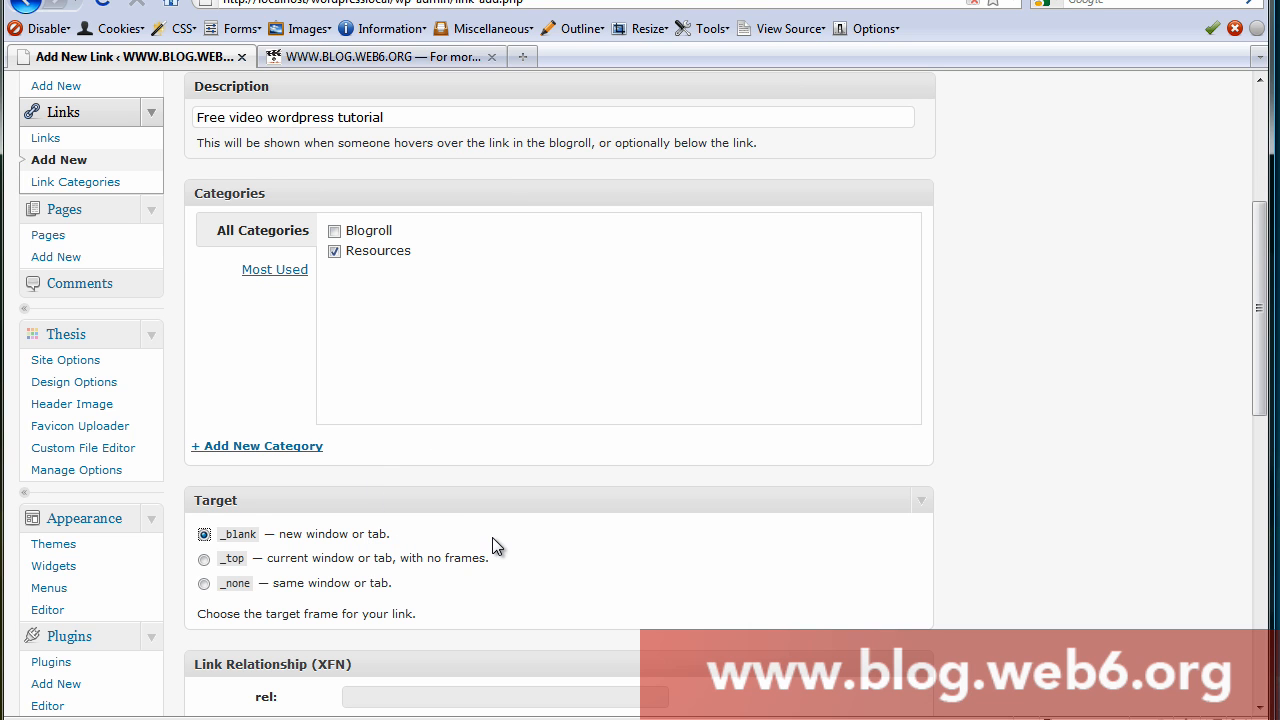
mouse_move(560, 576)
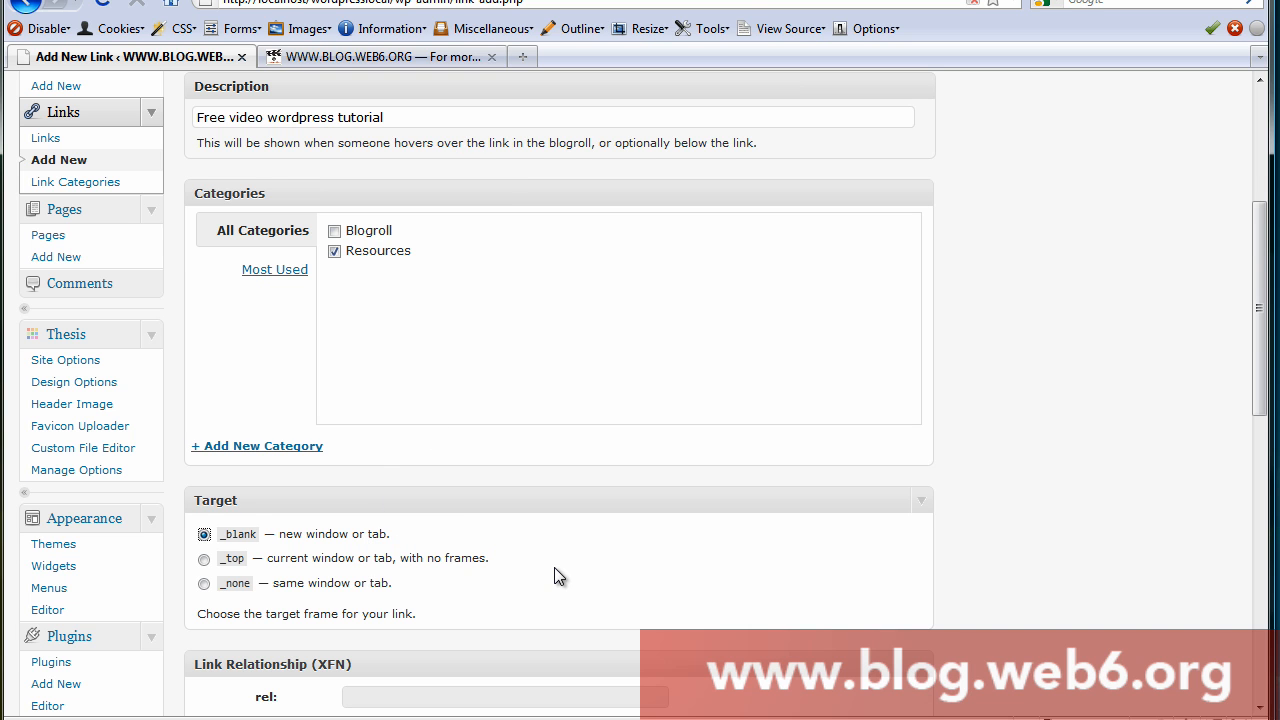
scroll(down, 3)
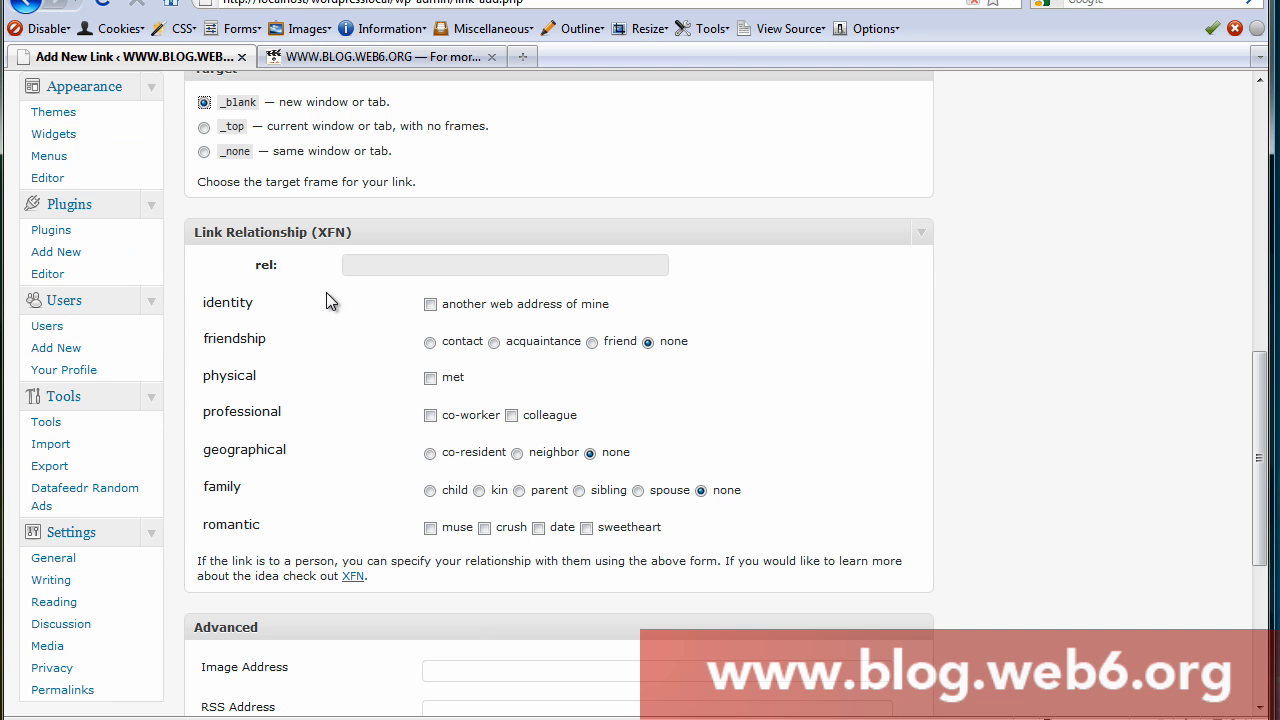
mouse_move(678, 490)
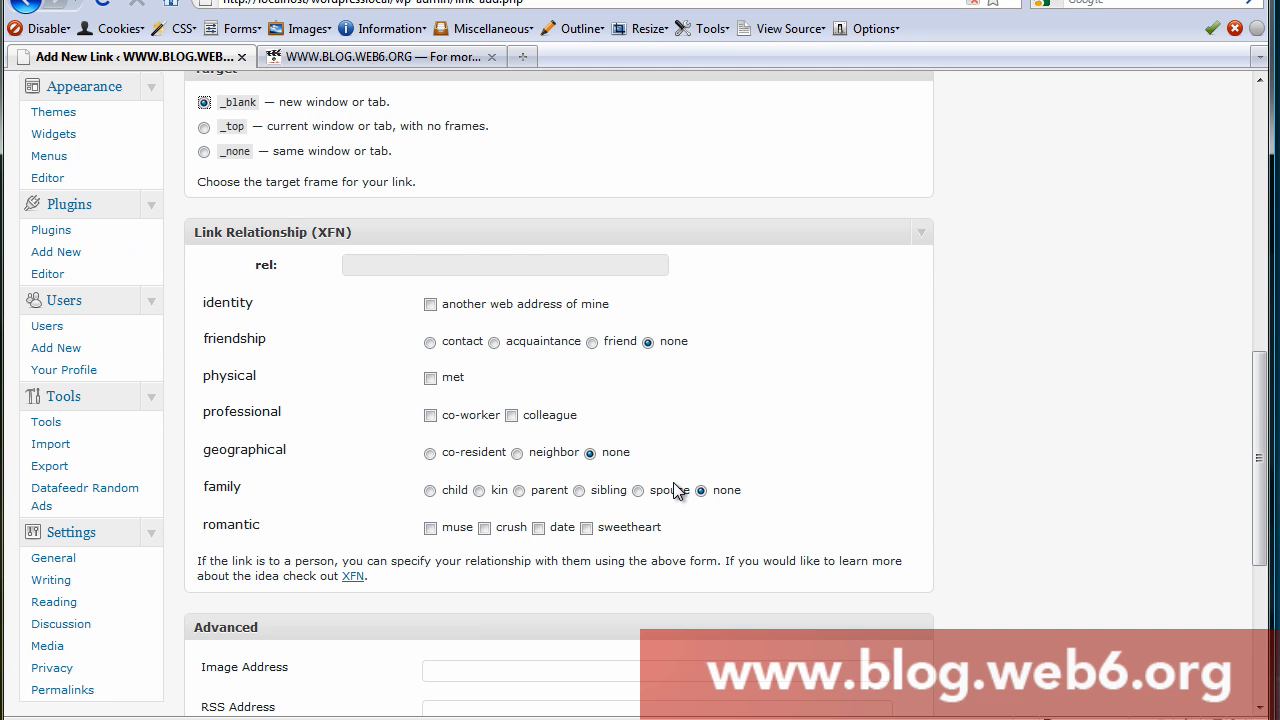
scroll(down, 3)
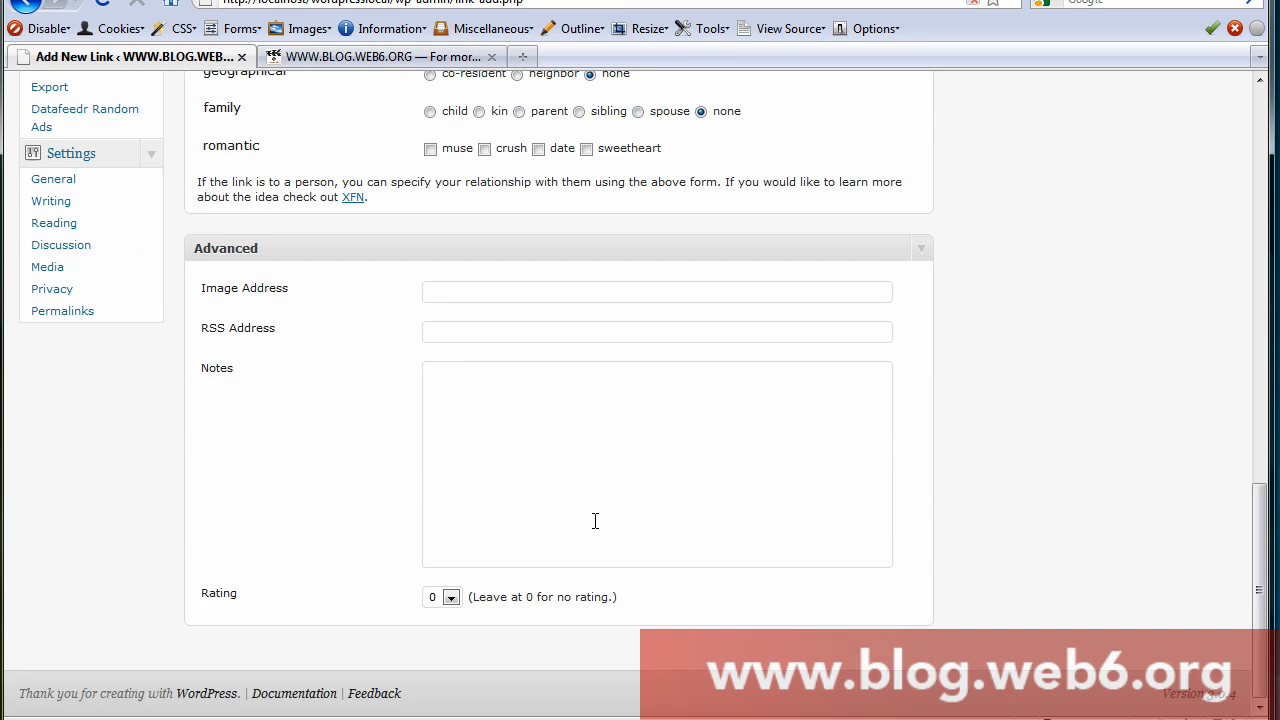
scroll(up, 3)
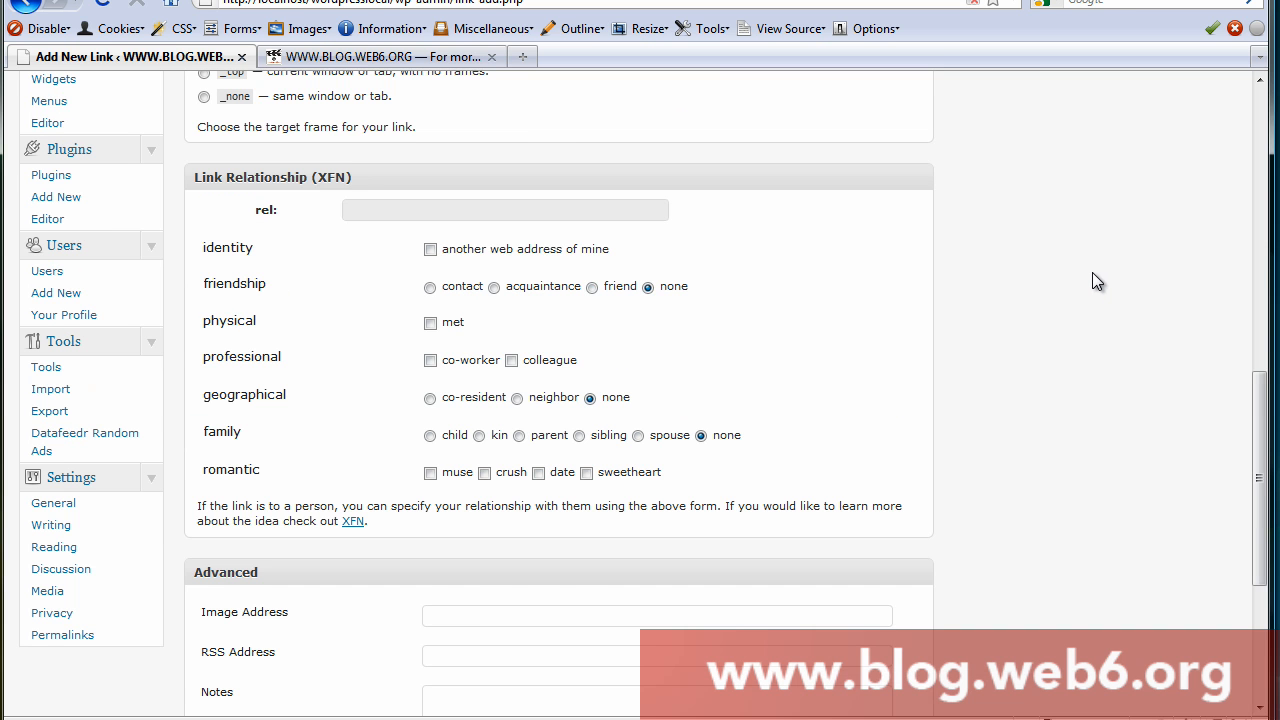
scroll(up, 3)
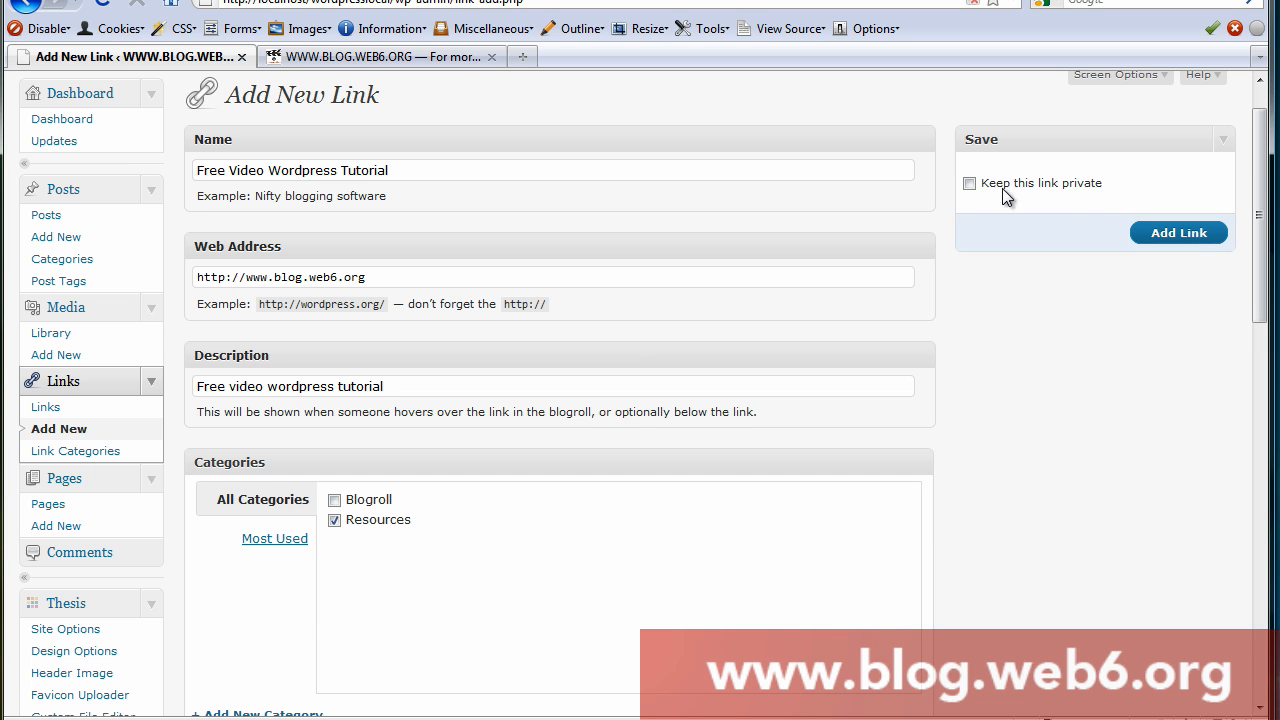
mouse_move(1136, 190)
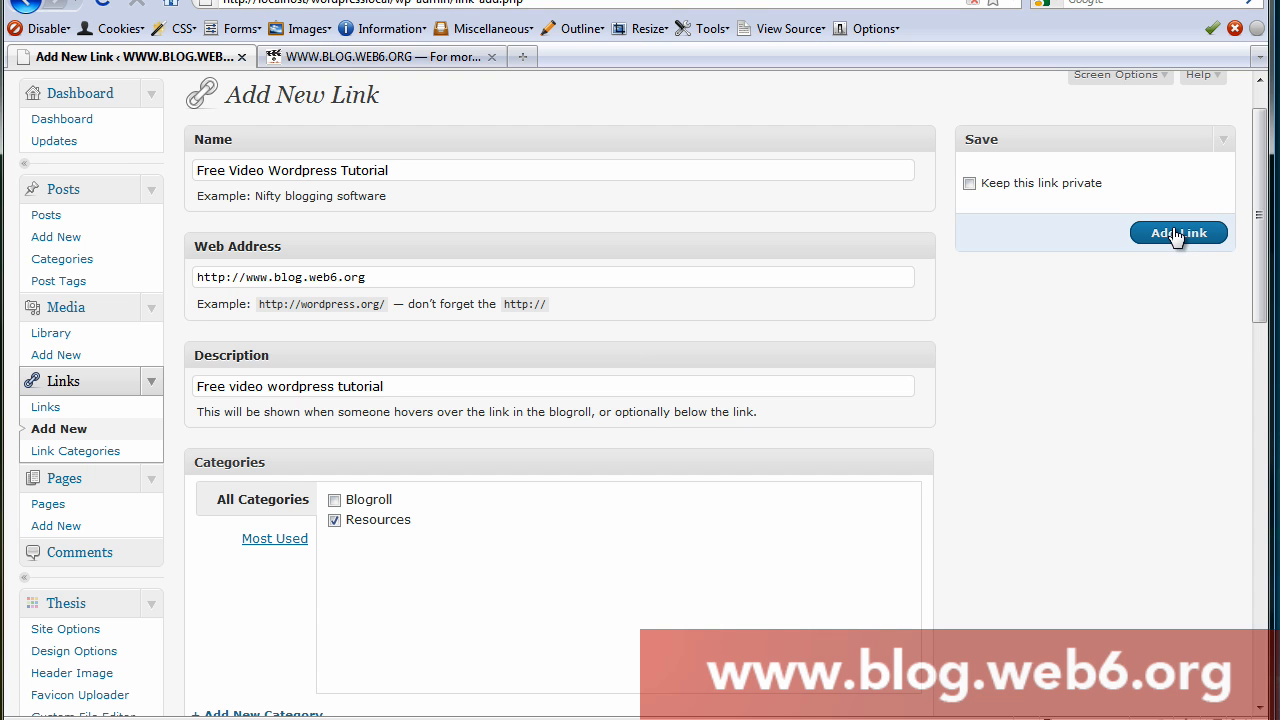
mouse_move(1004, 196)
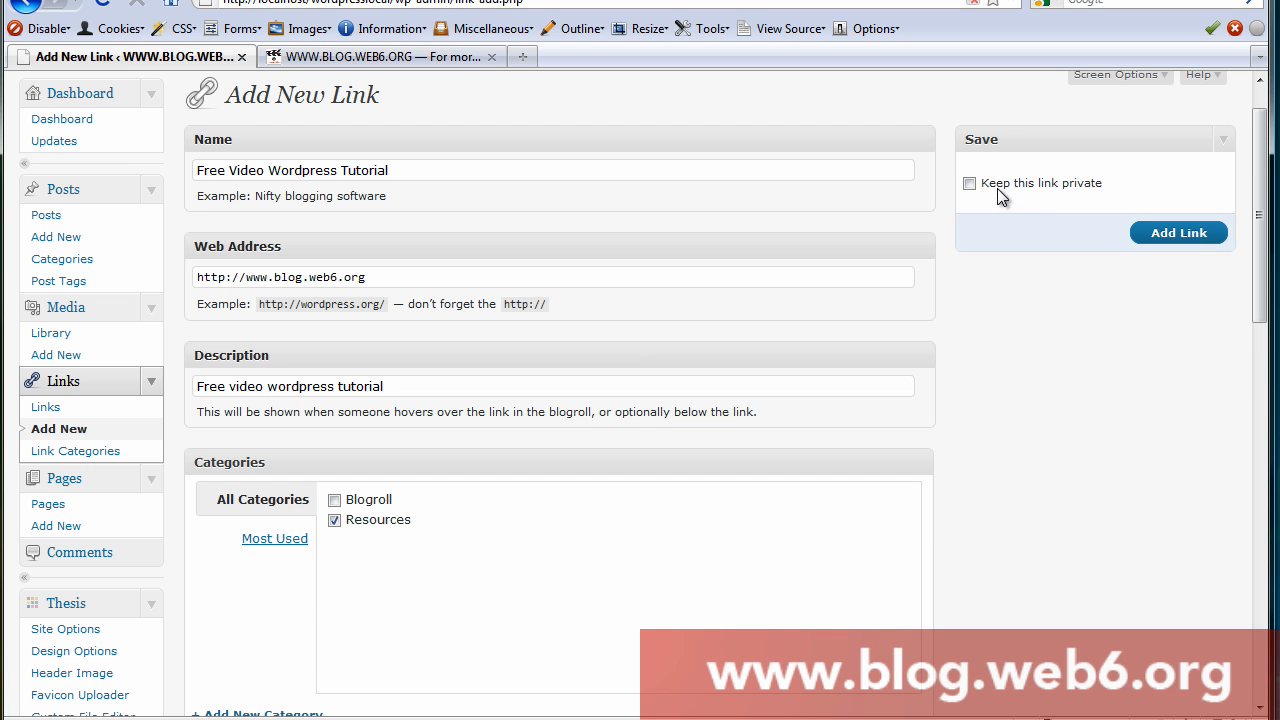
mouse_move(1190, 240)
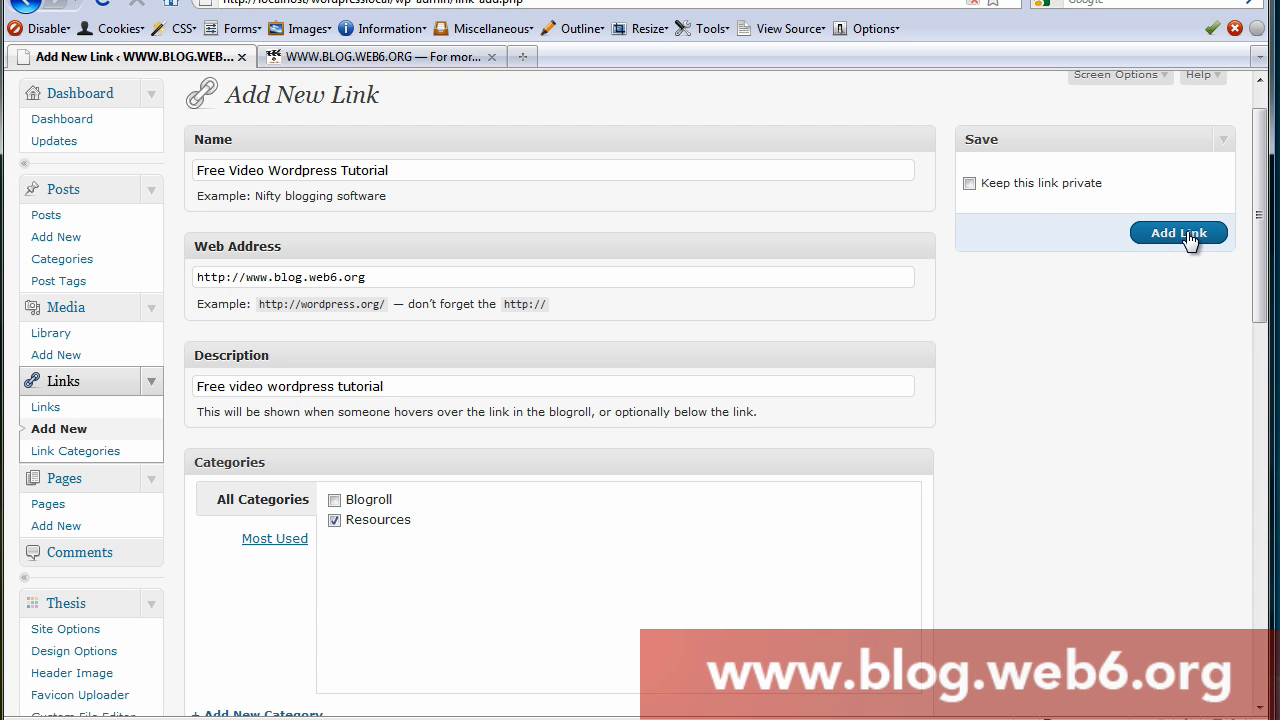
- Save the Free Video Wordpress Tutorial link with Add Link
click(1178, 232)
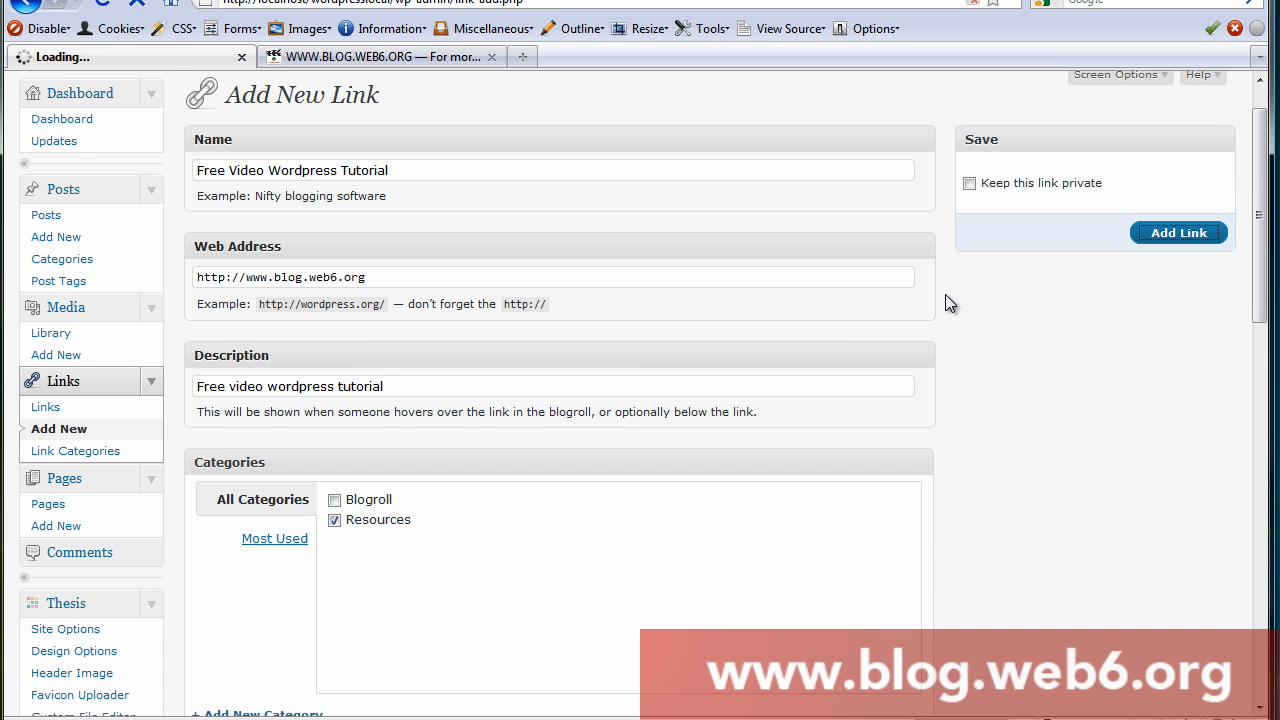
click(1178, 232)
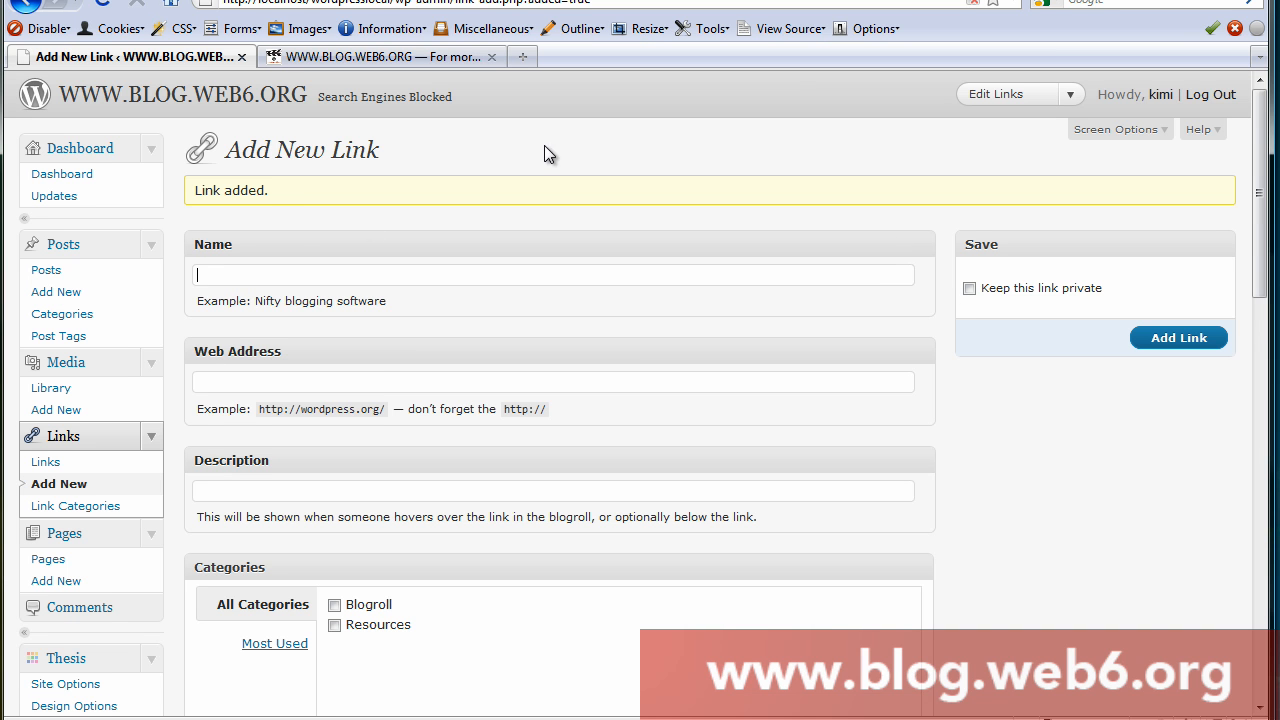
mouse_move(396, 302)
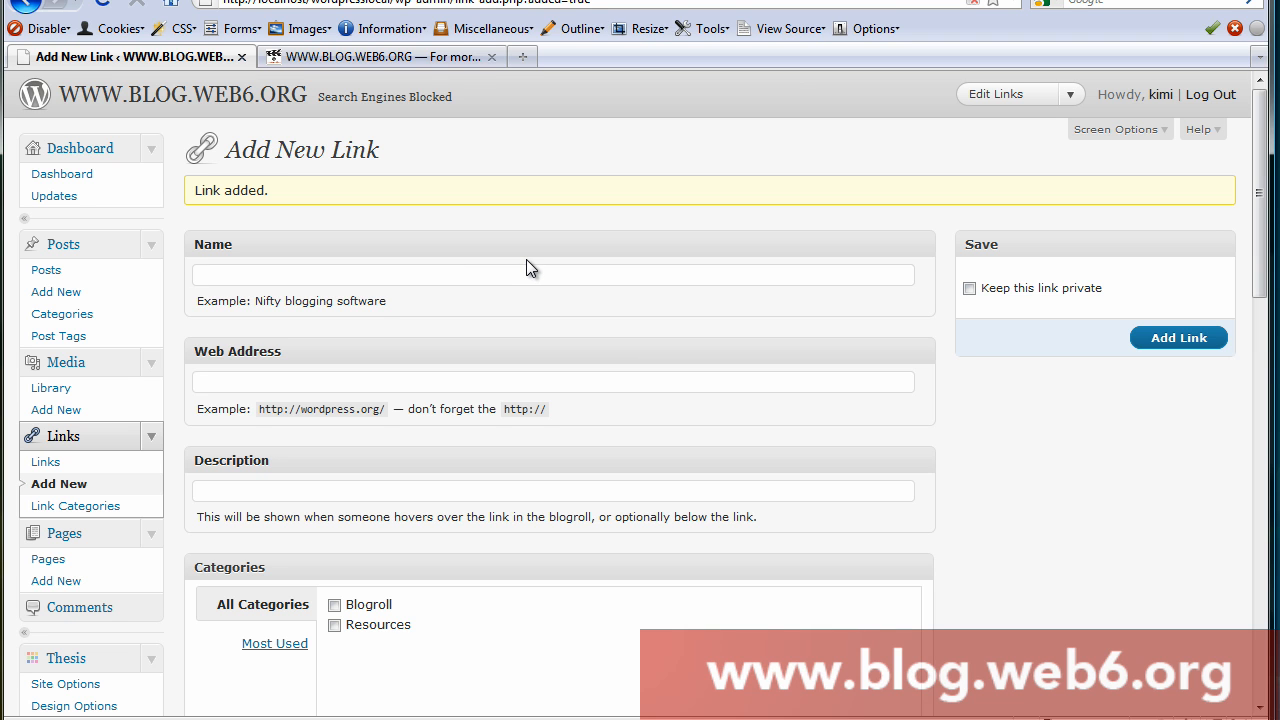
text(Web6)
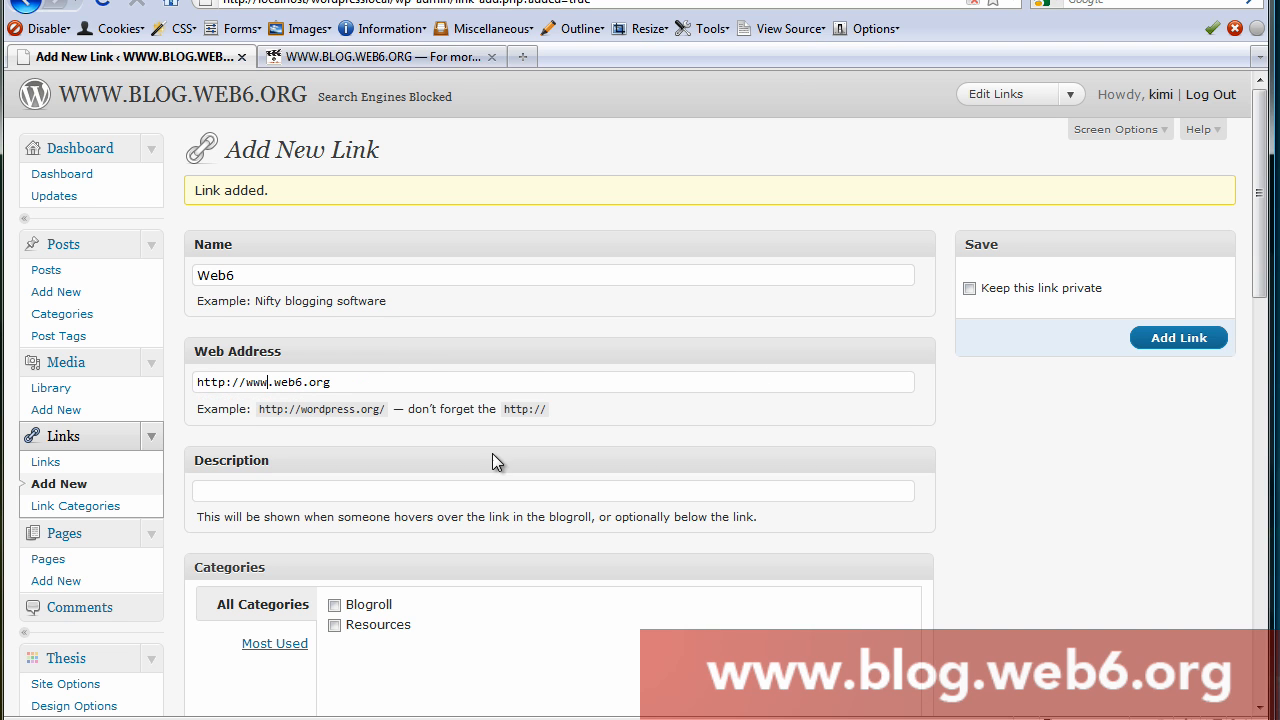
text(My)
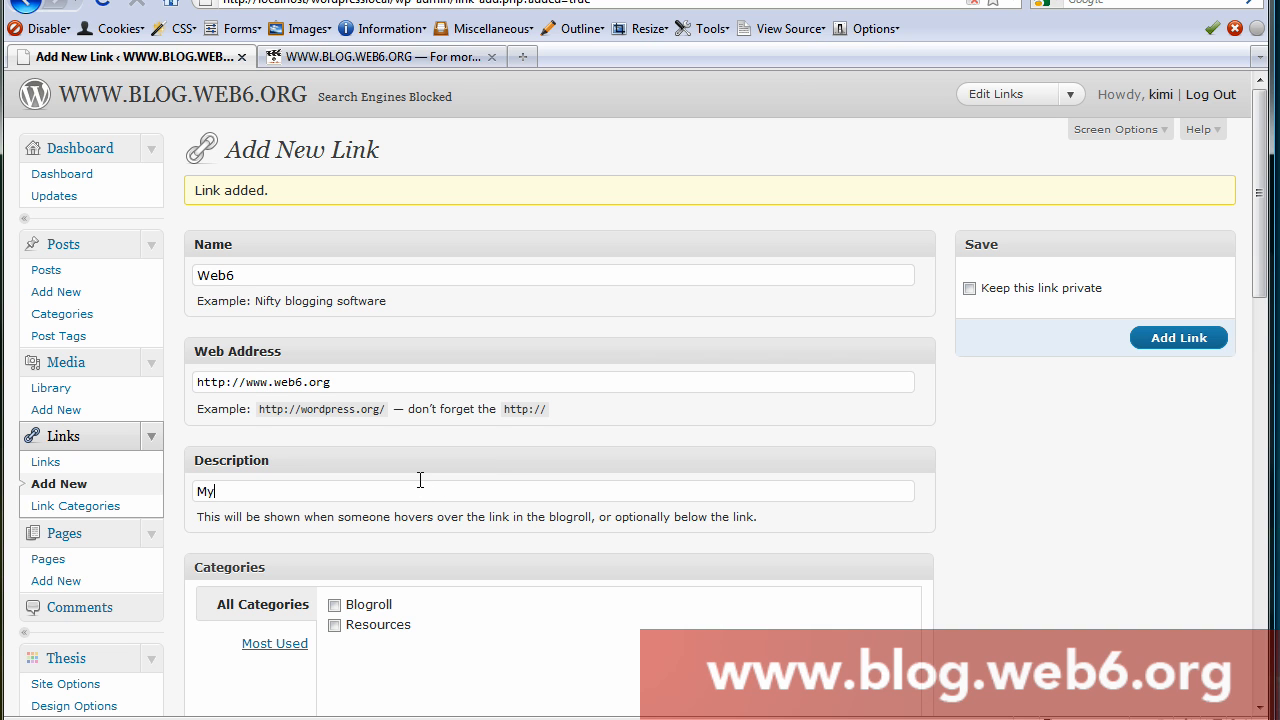
text(personal)
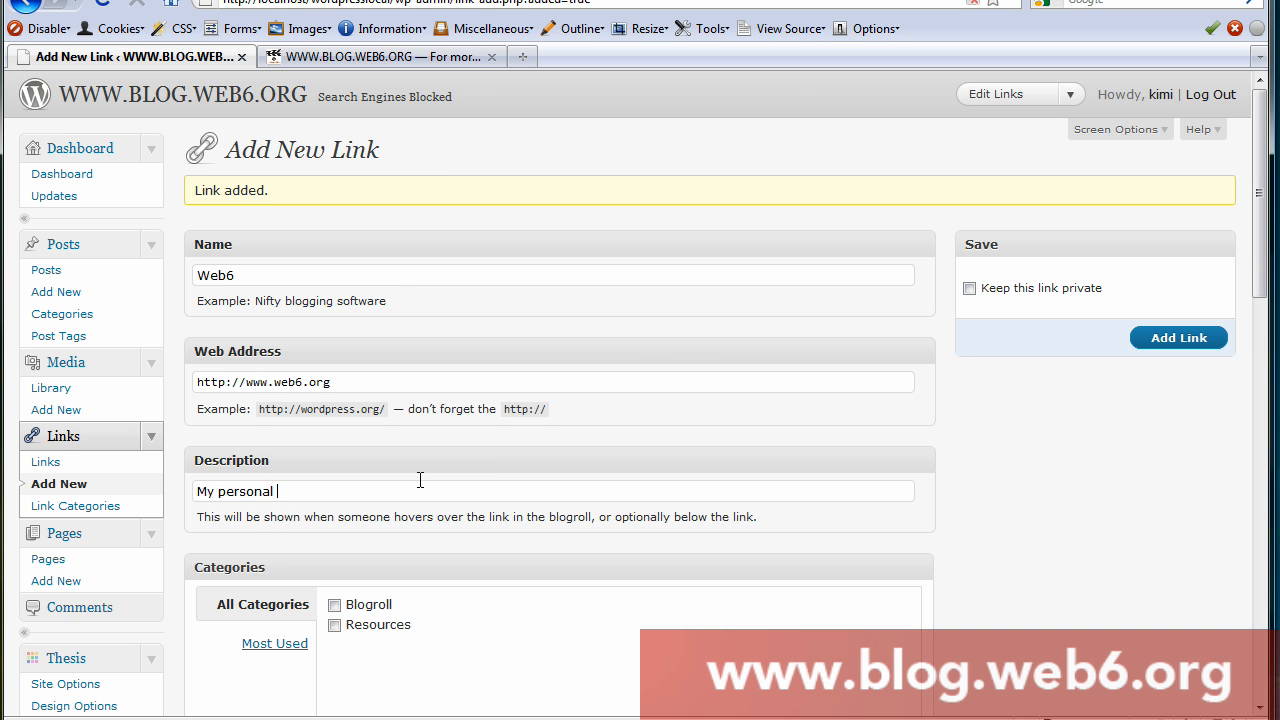
text(blog)
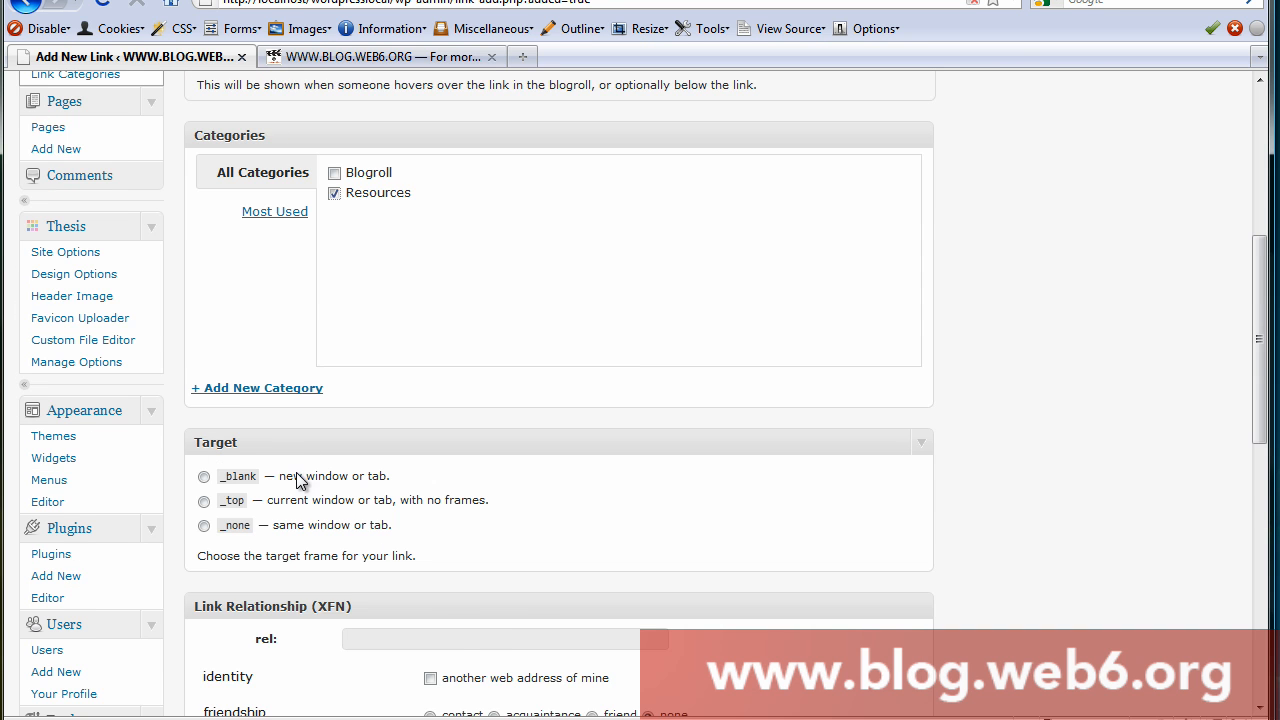
- Save the Web6 link under Resources, opening in a new window
scroll(up, 3)
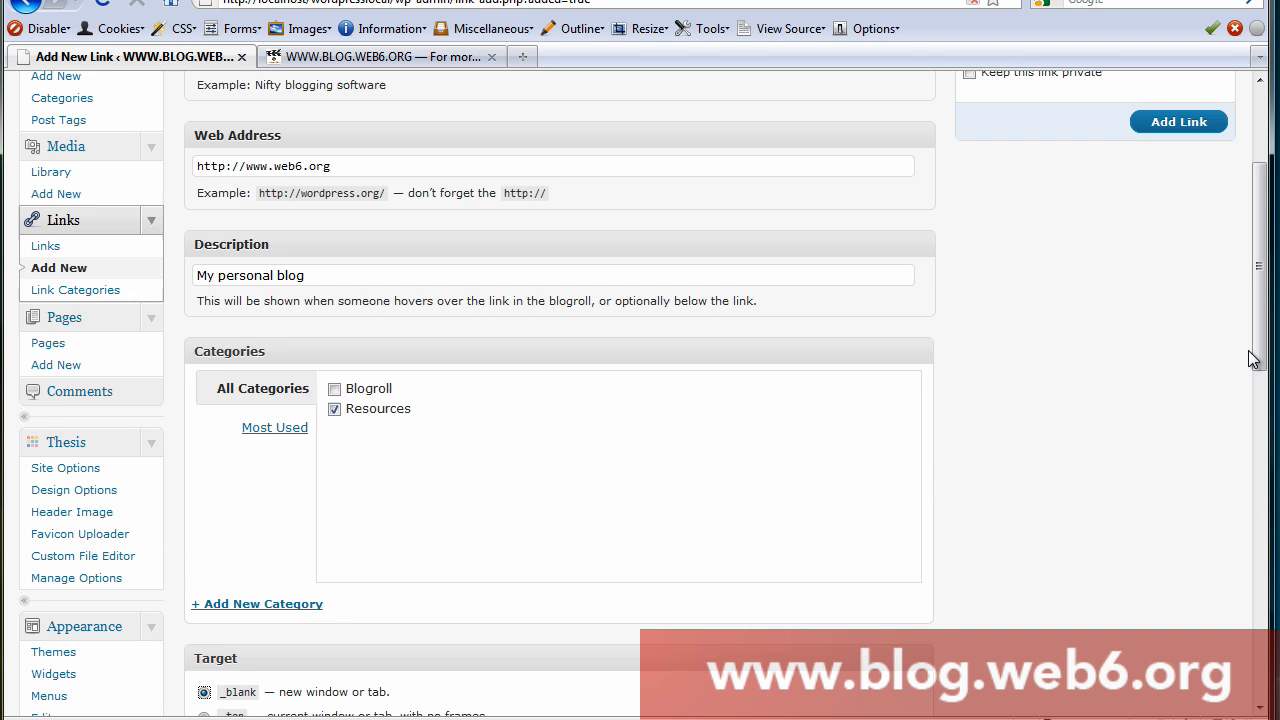
click(1178, 122)
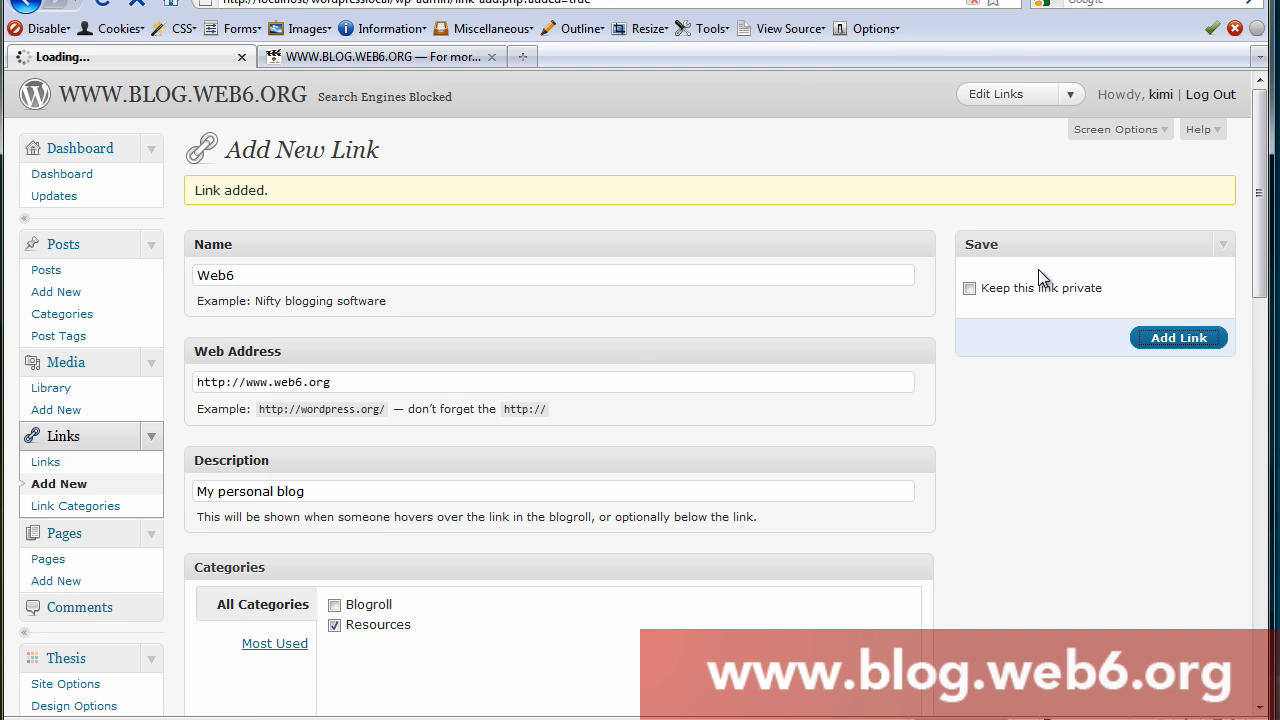
click(1178, 336)
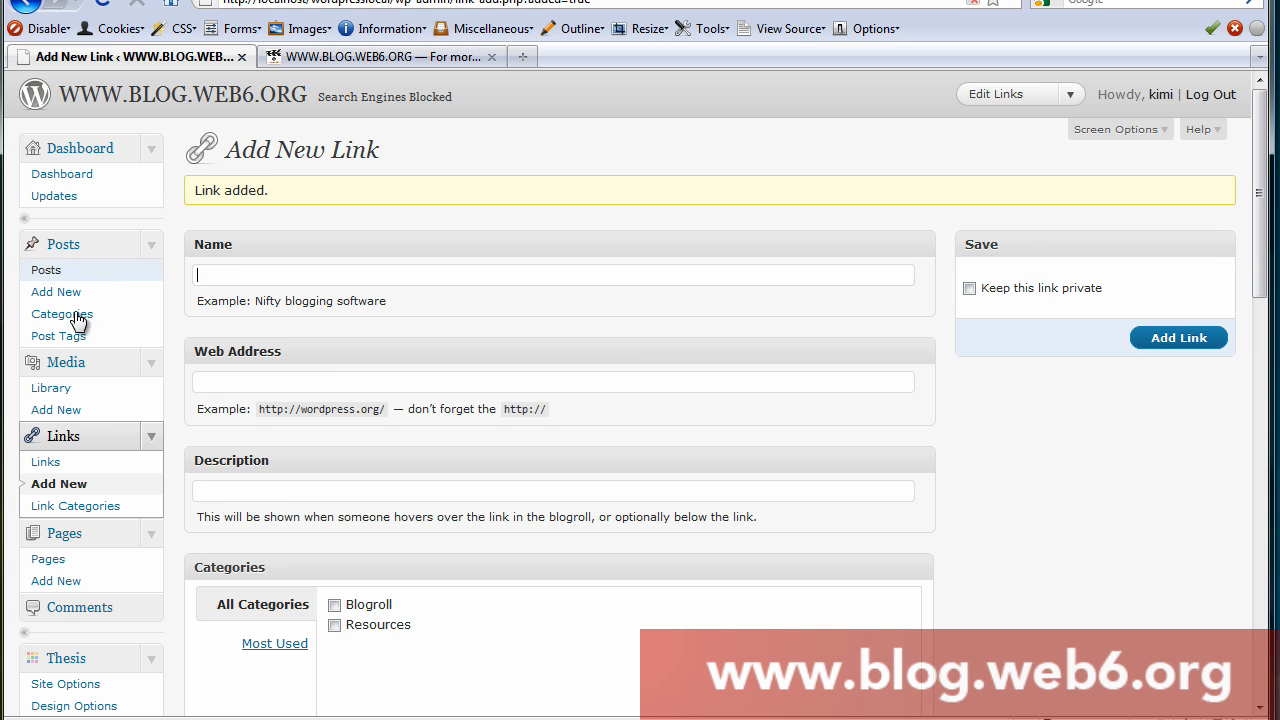
mouse_move(44, 460)
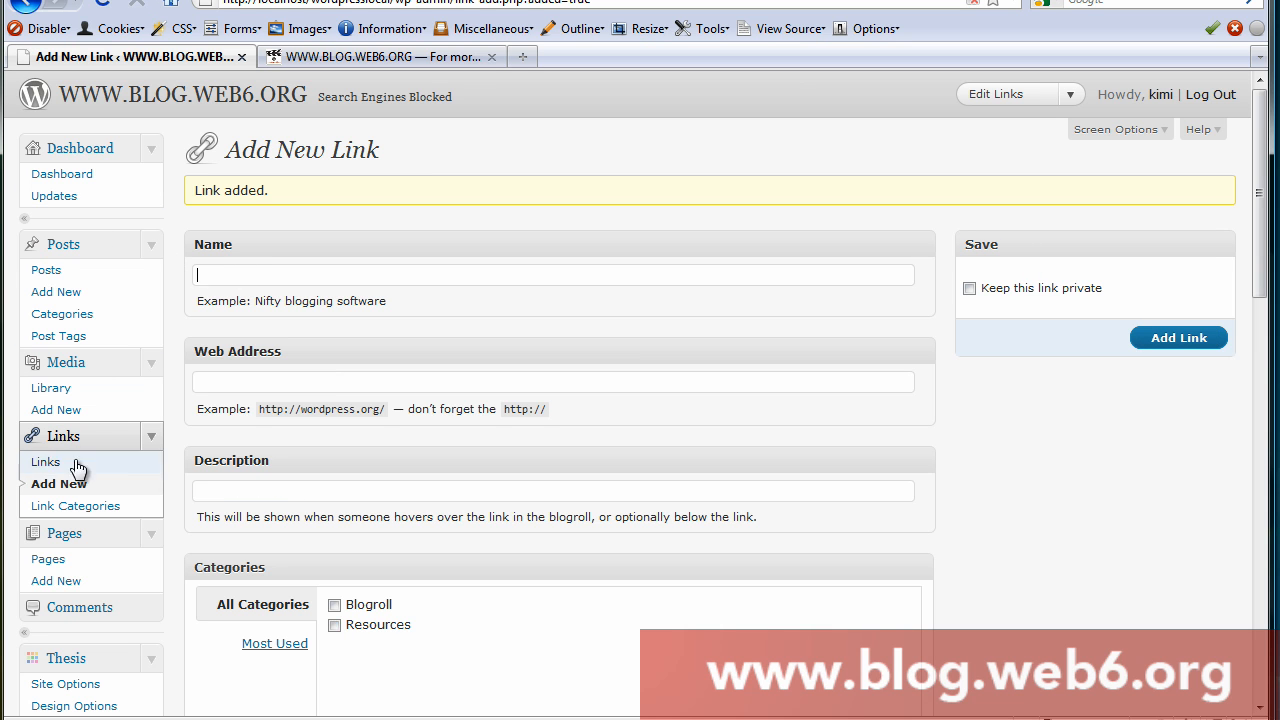
- View the link manager list where both new links belong to Resources
click(44, 460)
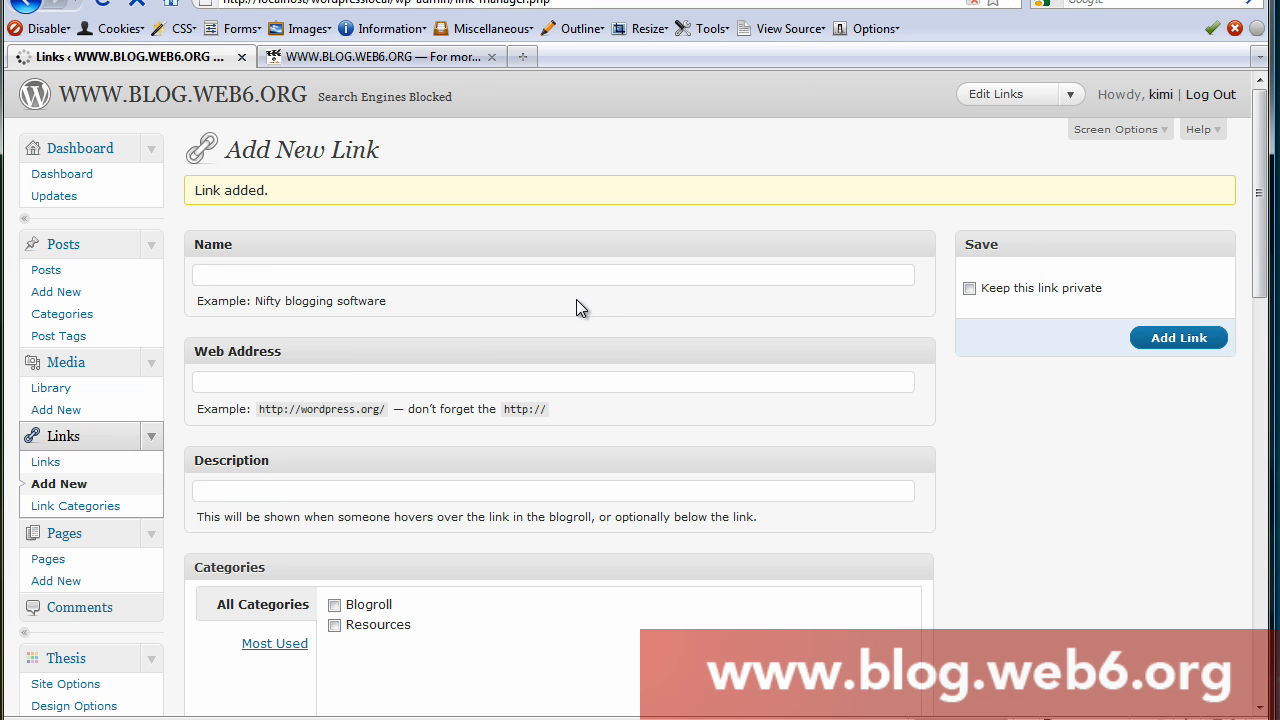
click(46, 460)
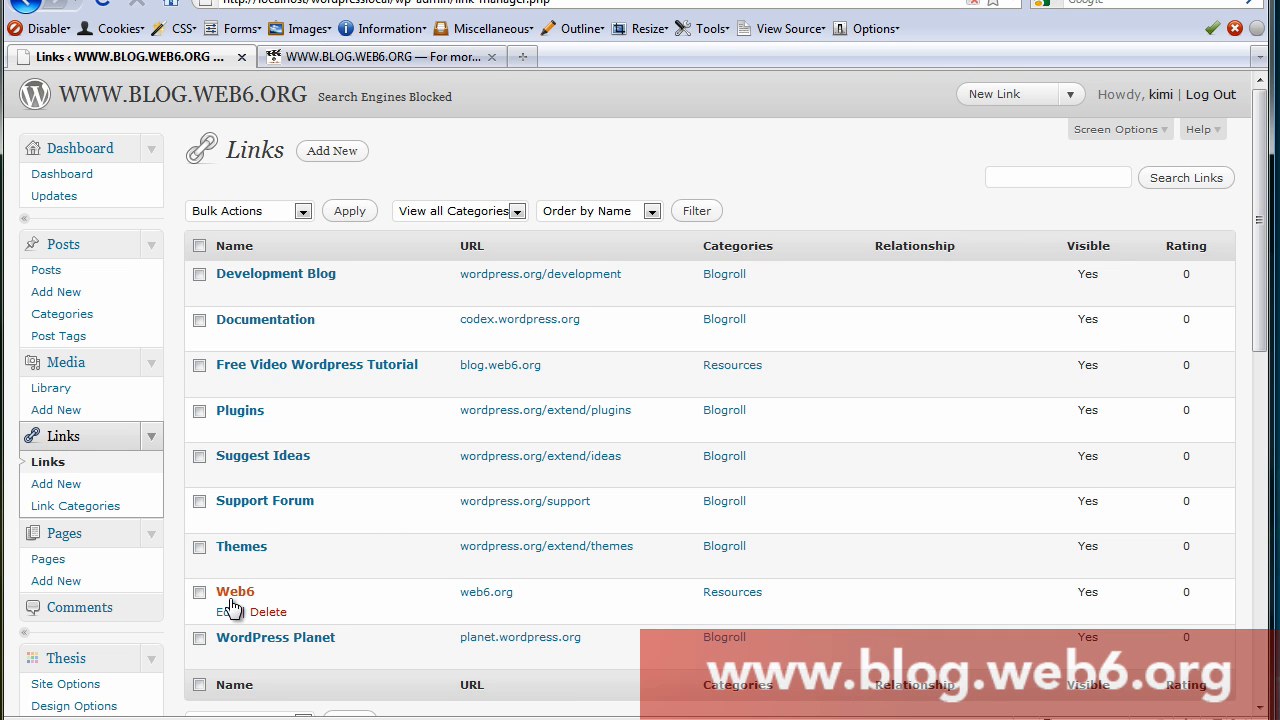
mouse_move(328, 372)
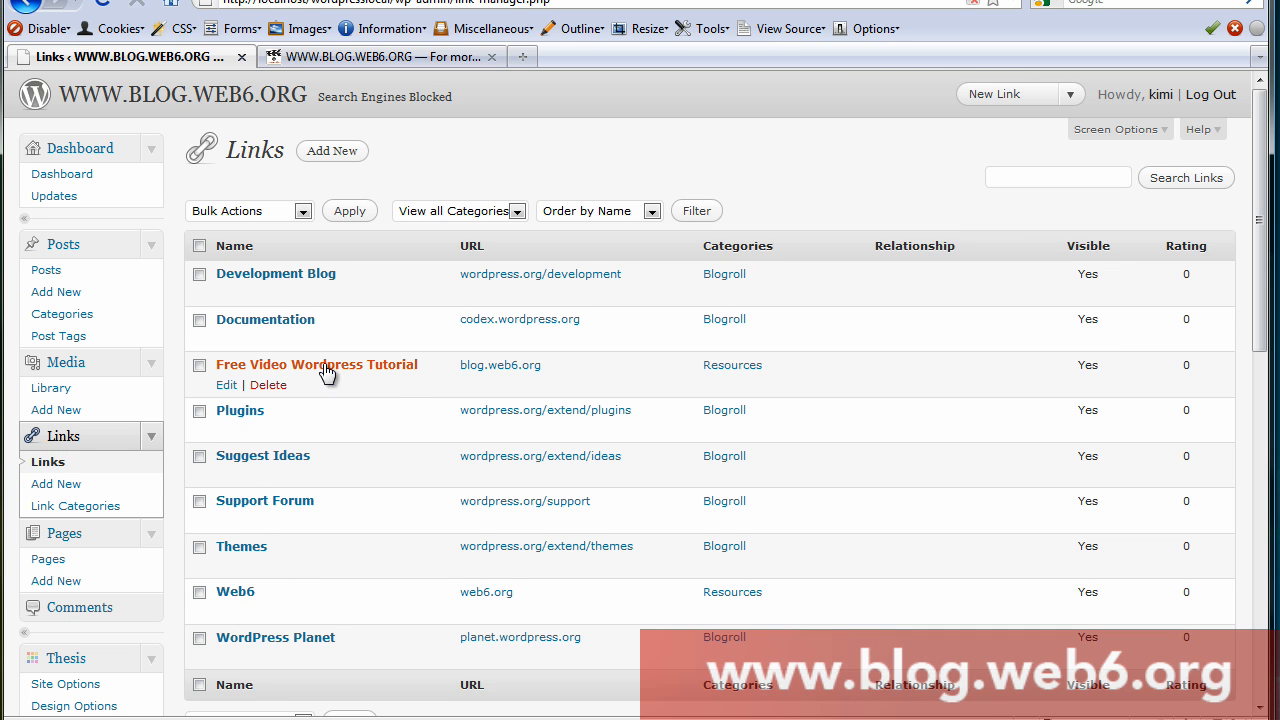
mouse_move(356, 388)
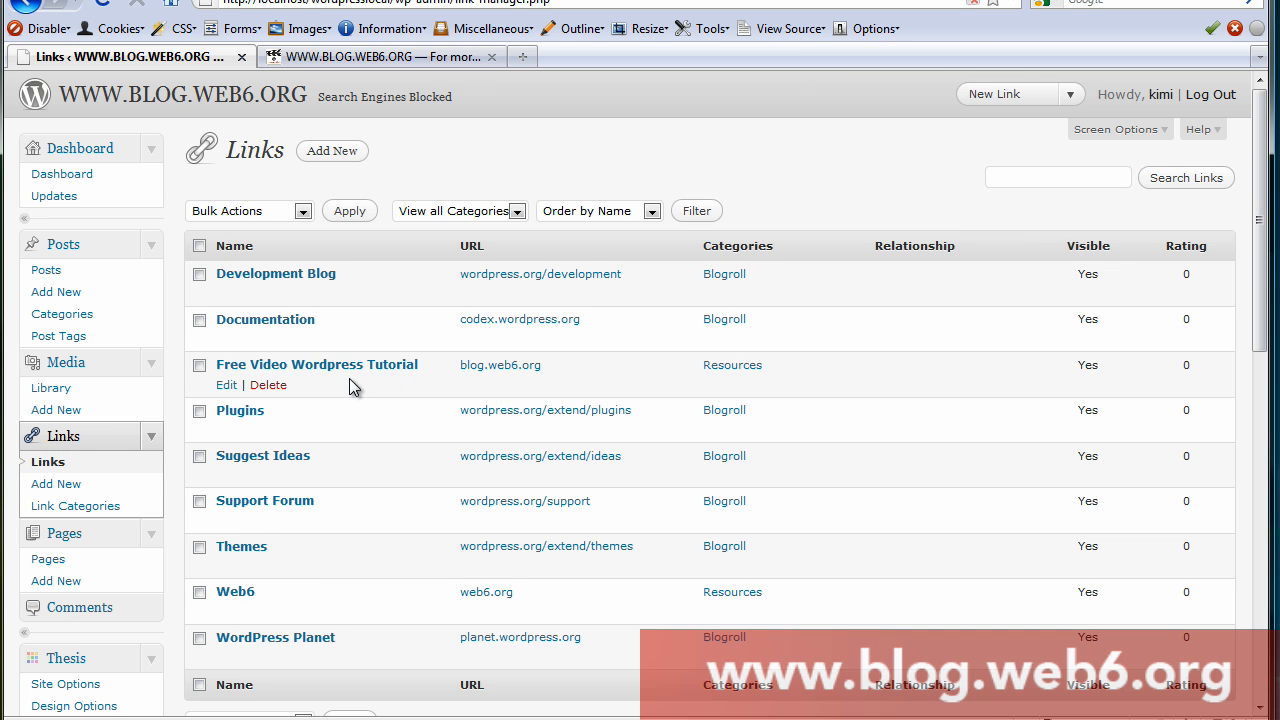
scroll(down, 3)
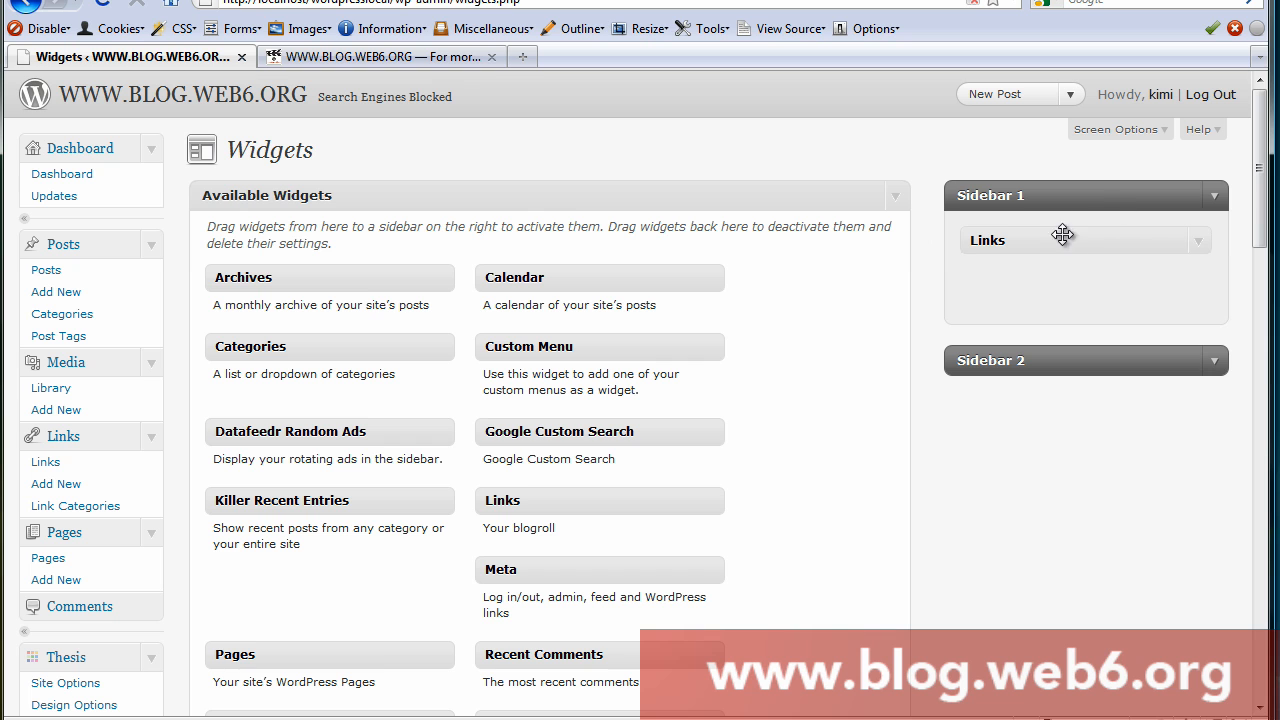
mouse_move(552, 504)
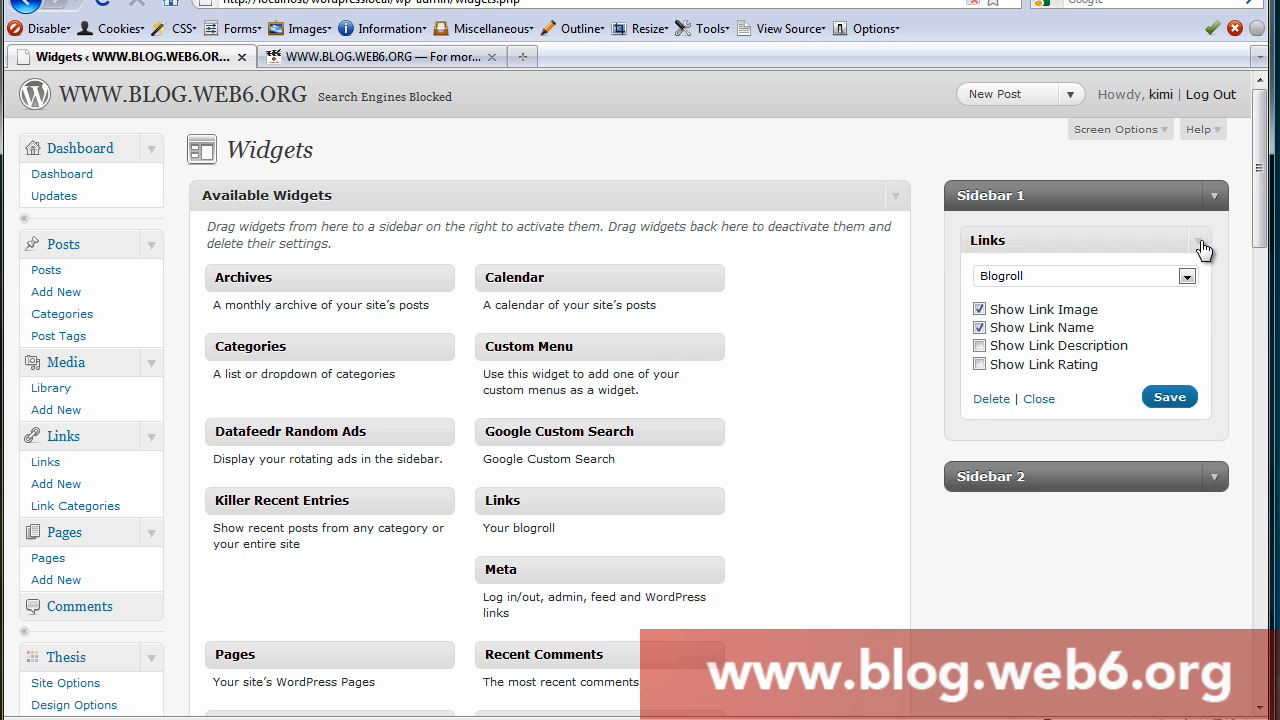
mouse_move(372, 108)
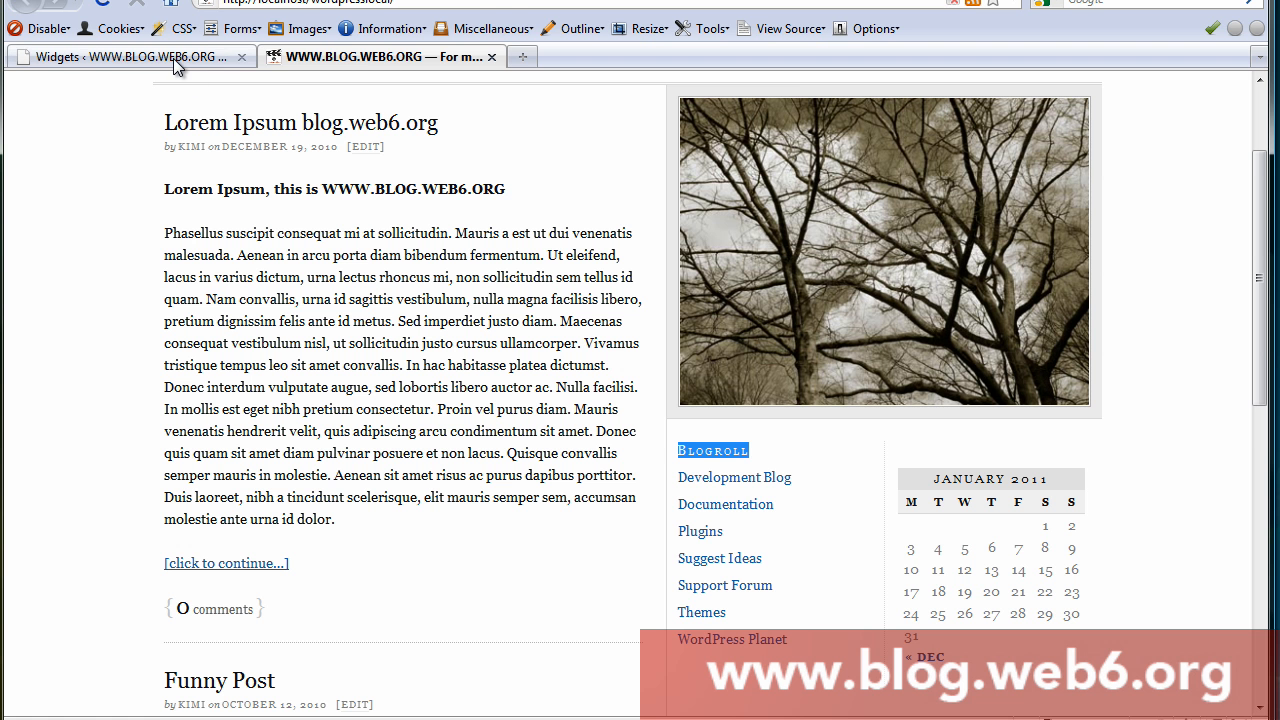
- Set the Sidebar 1 Links widget category to Resources and check the live blog sidebar
click(130, 56)
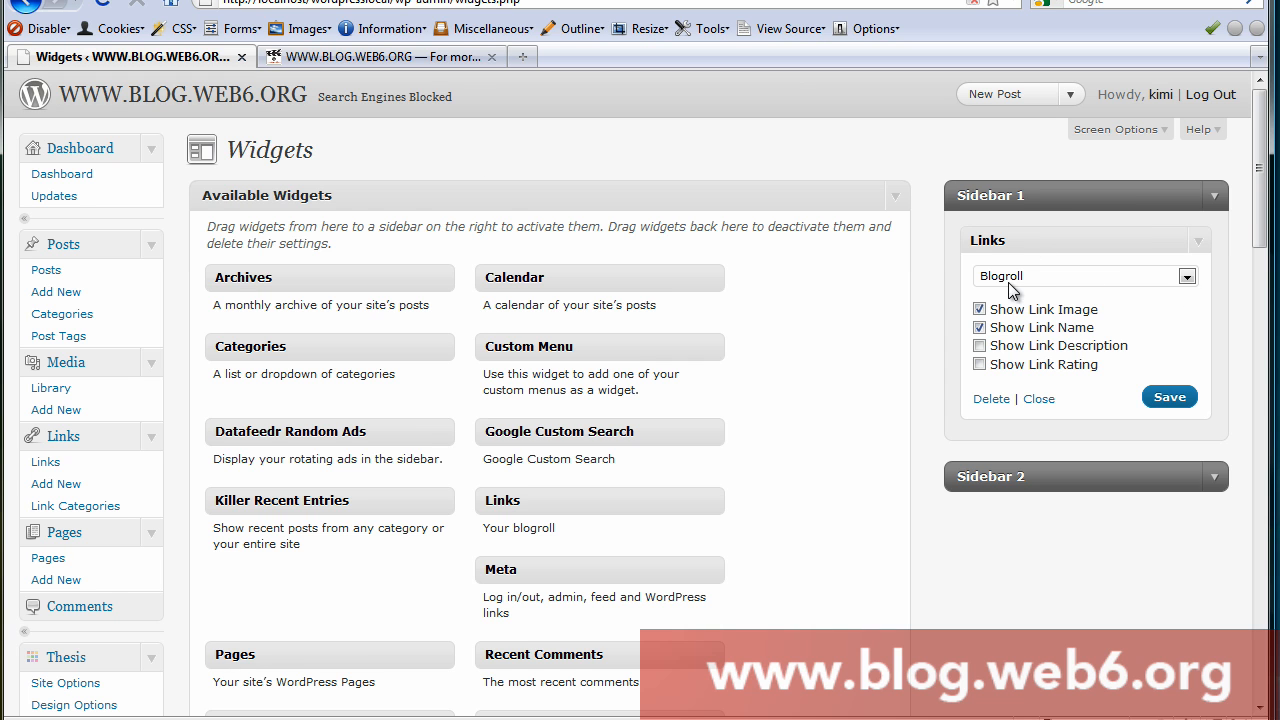
click(1188, 276)
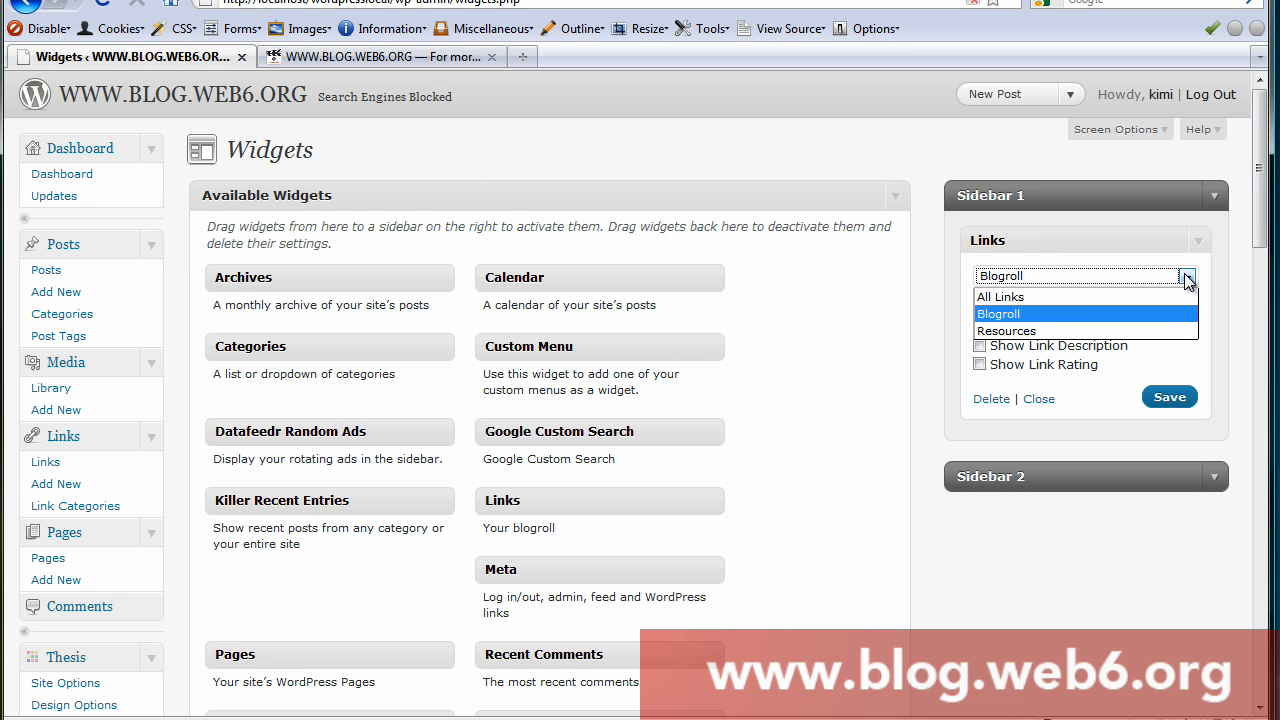
mouse_move(1004, 332)
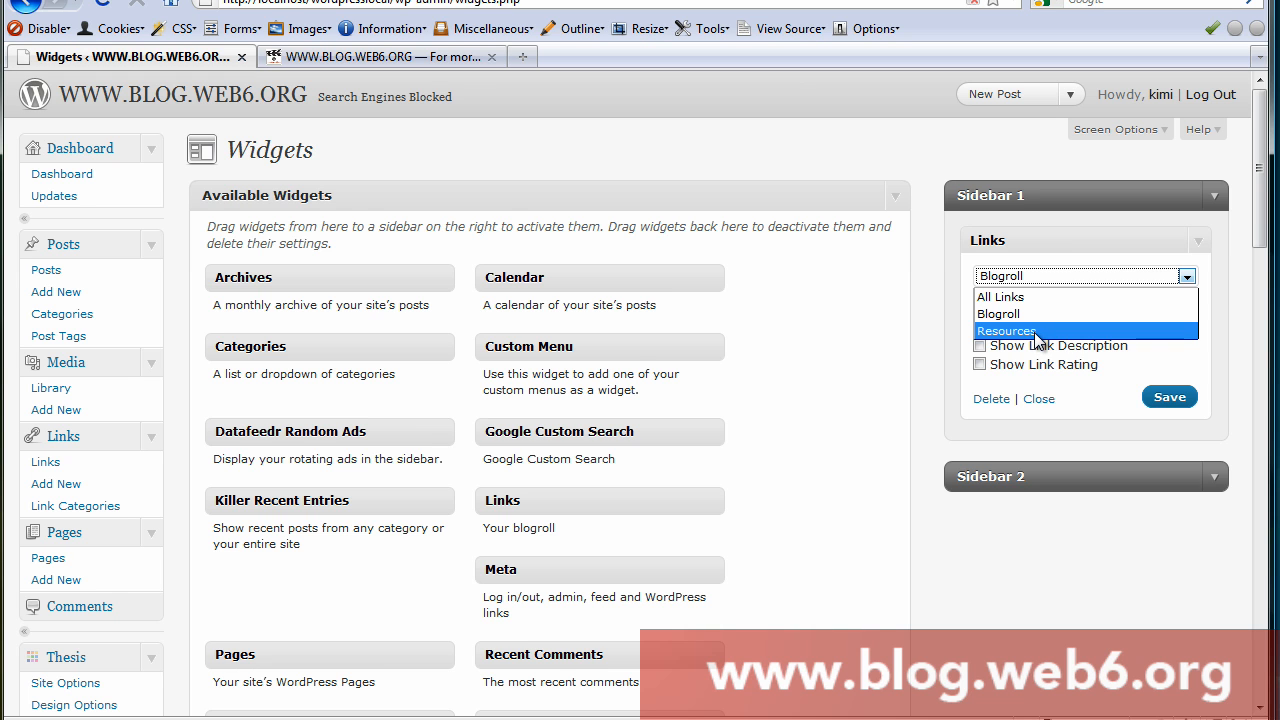
click(1006, 332)
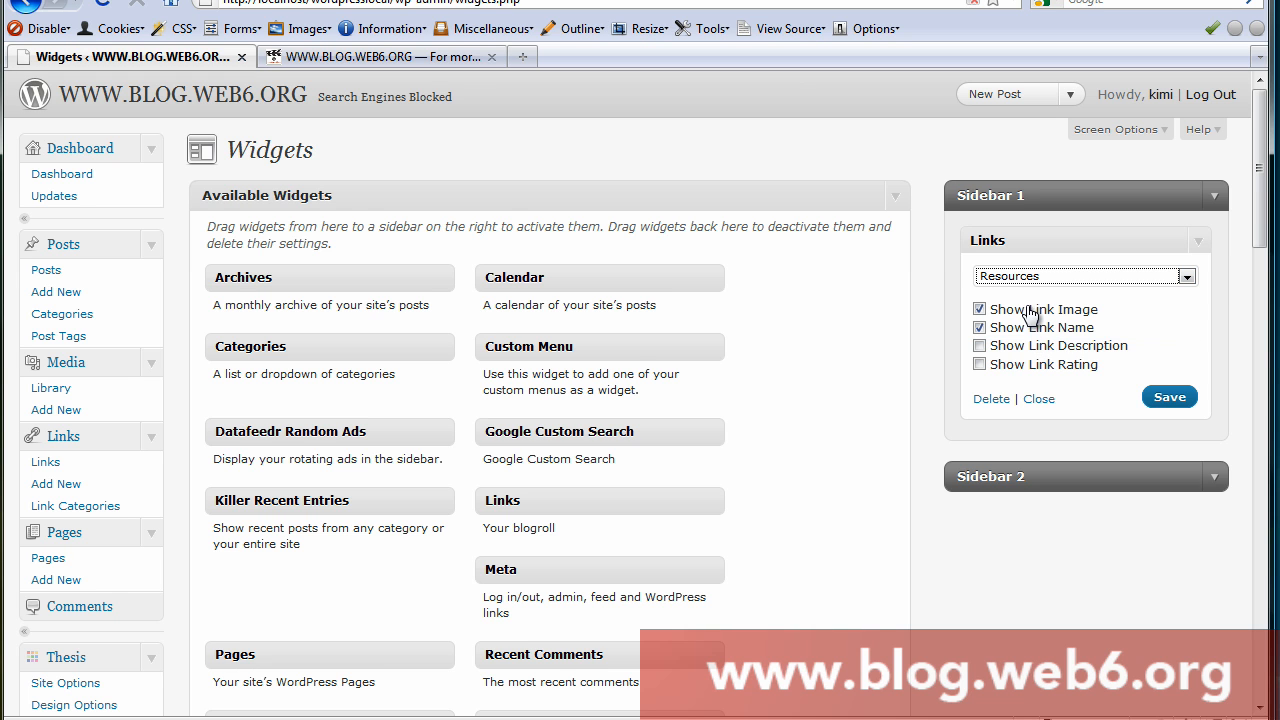
mouse_move(352, 100)
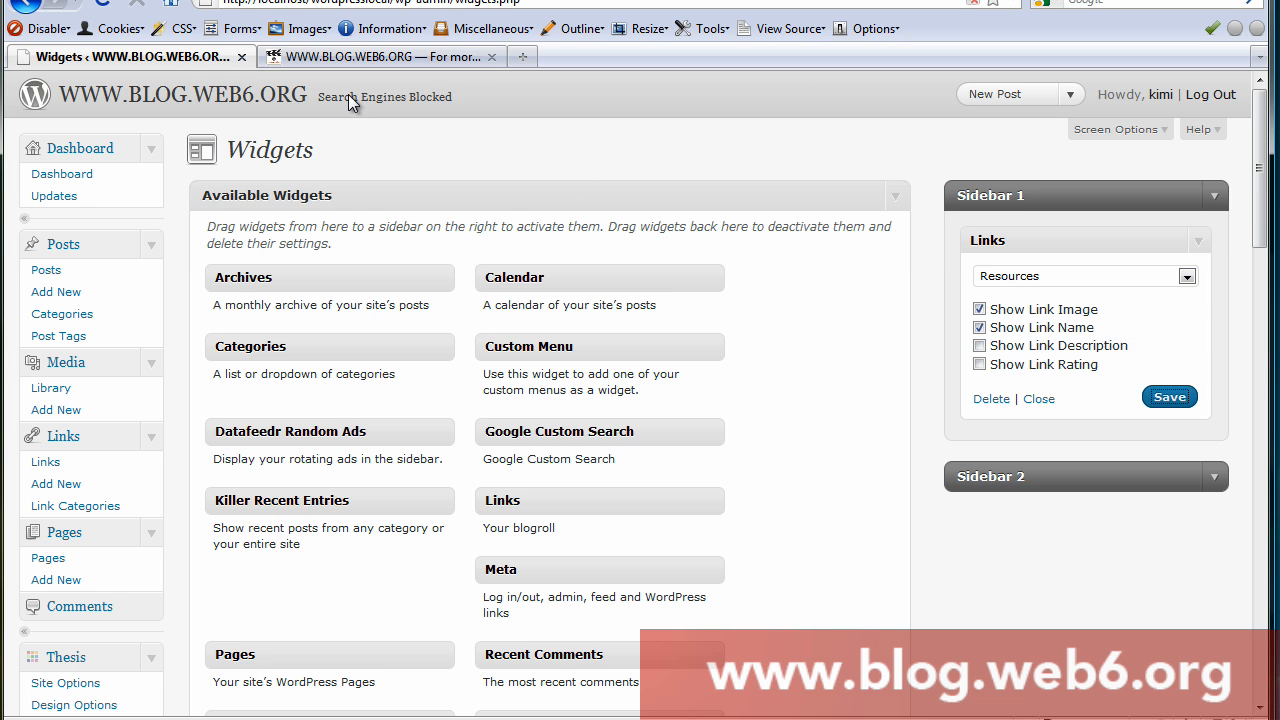
click(380, 56)
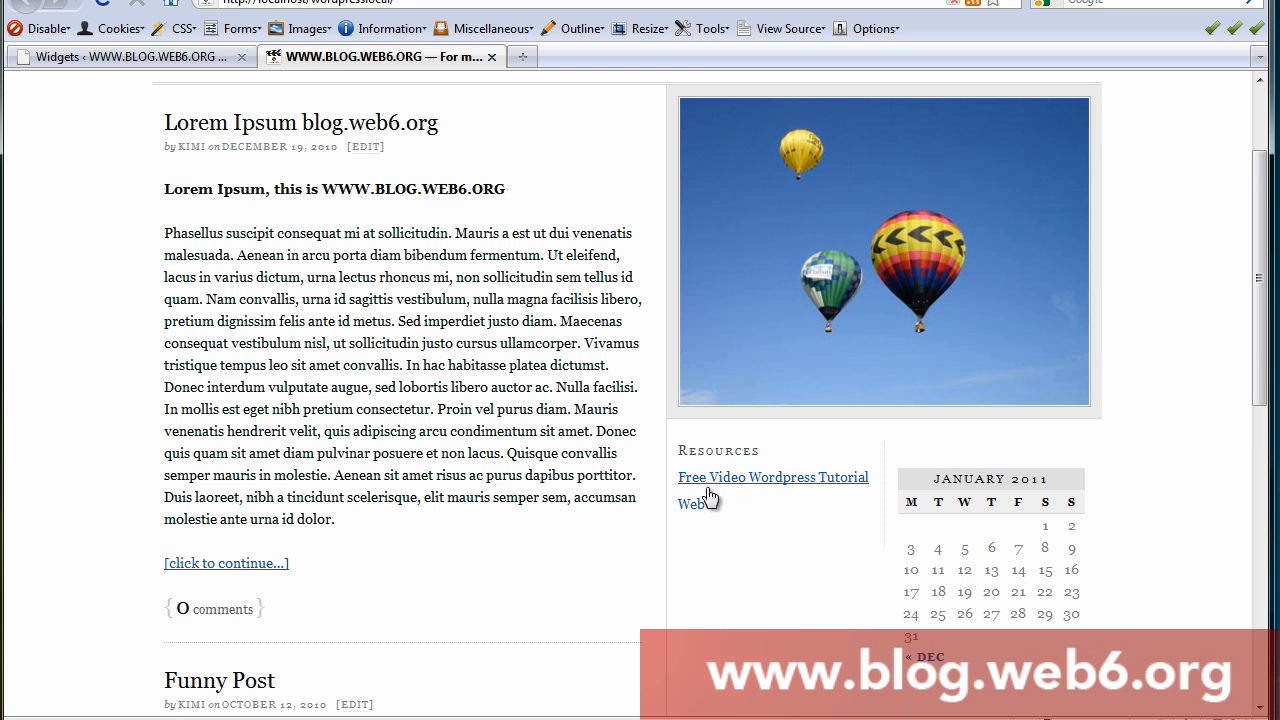
mouse_move(812, 486)
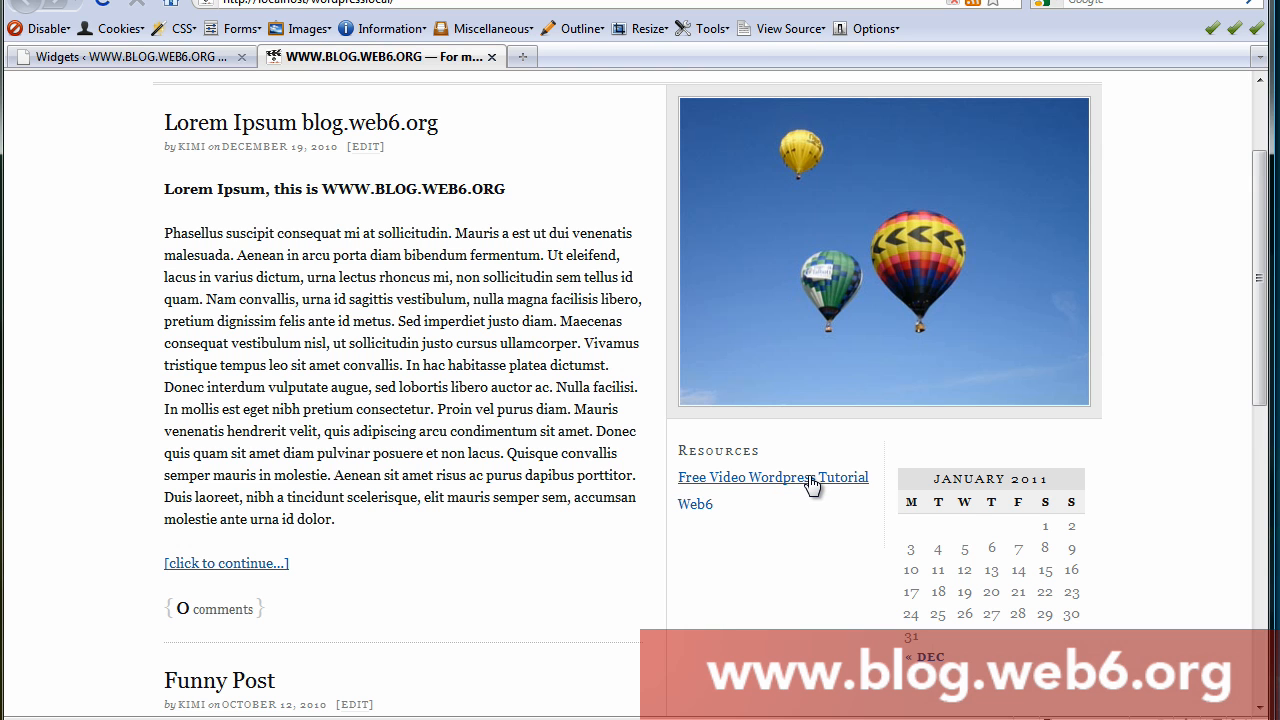
- Follow the Free Video Wordpress Tutorial link from the blog's Resources sidebar
click(772, 476)
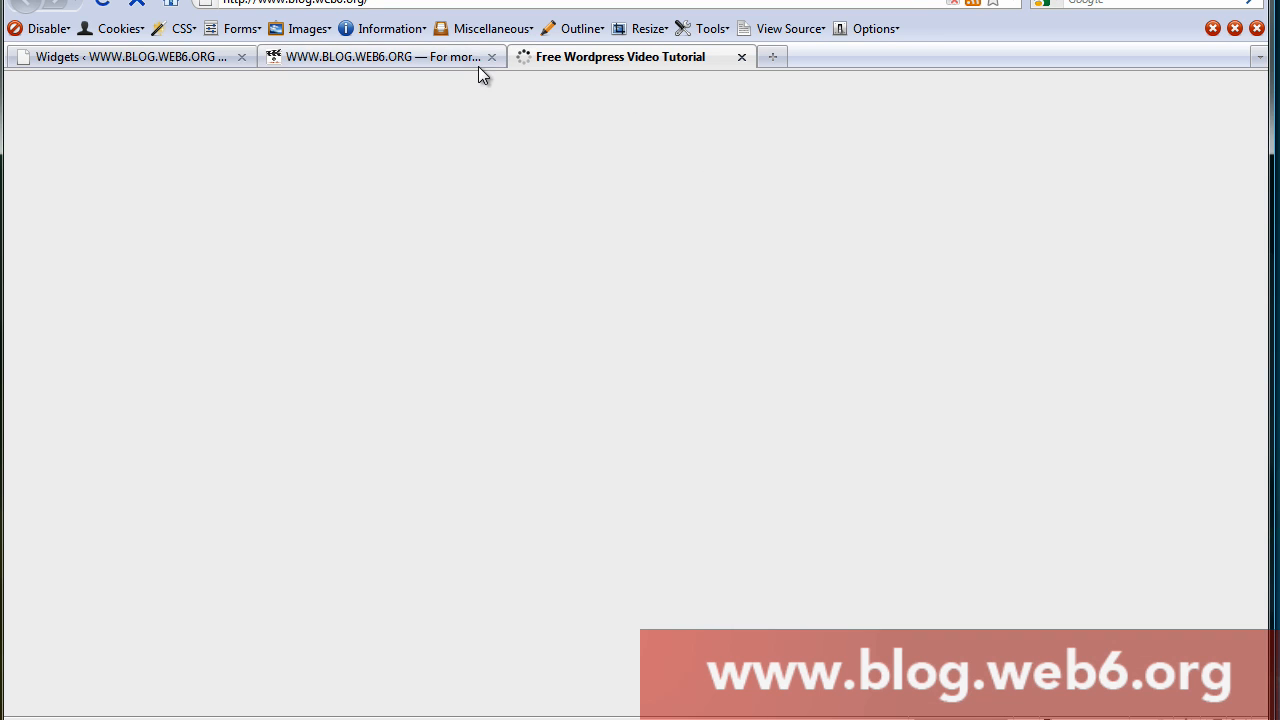